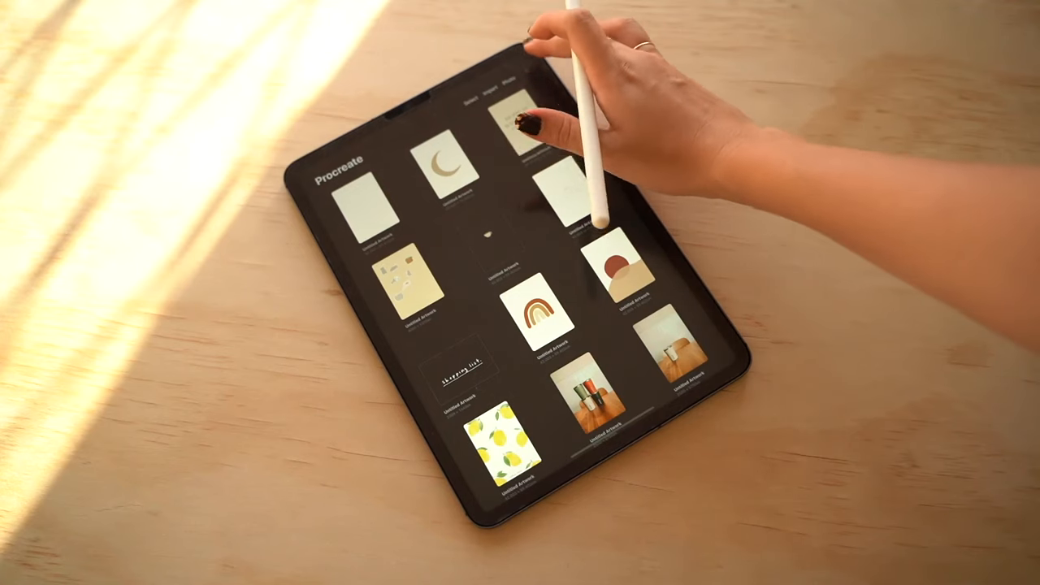
# - Bring up the file-open window and browse to the Stickers folder's backing sheet files
pyautogui.click(527, 80)
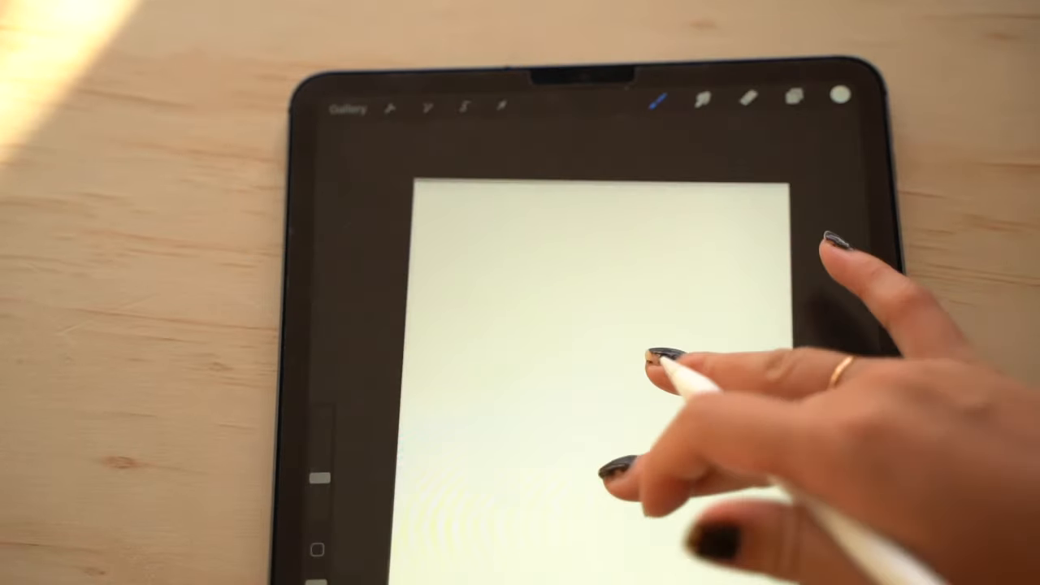
pyautogui.click(352, 109)
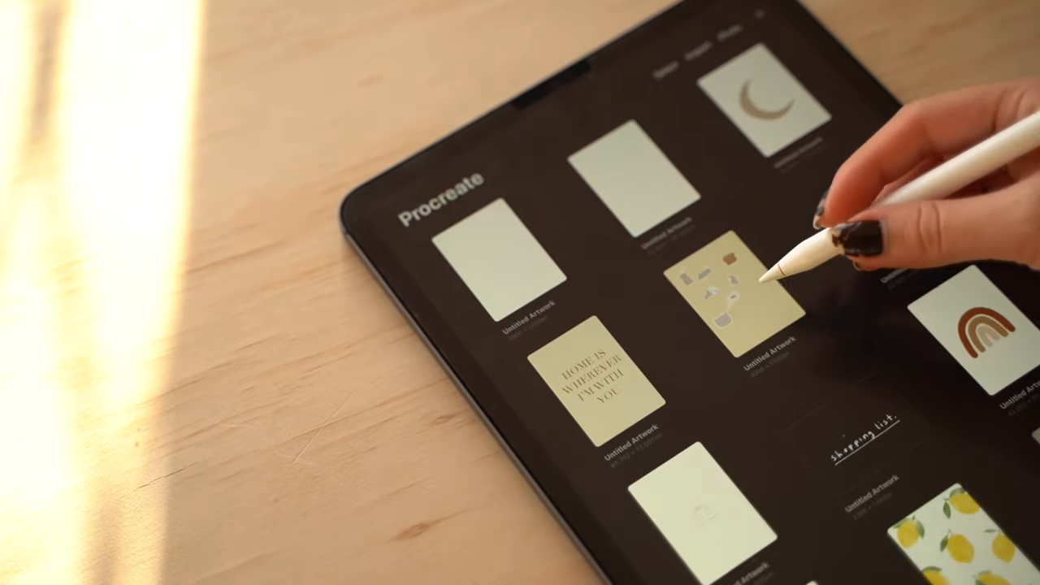
pyautogui.click(728, 285)
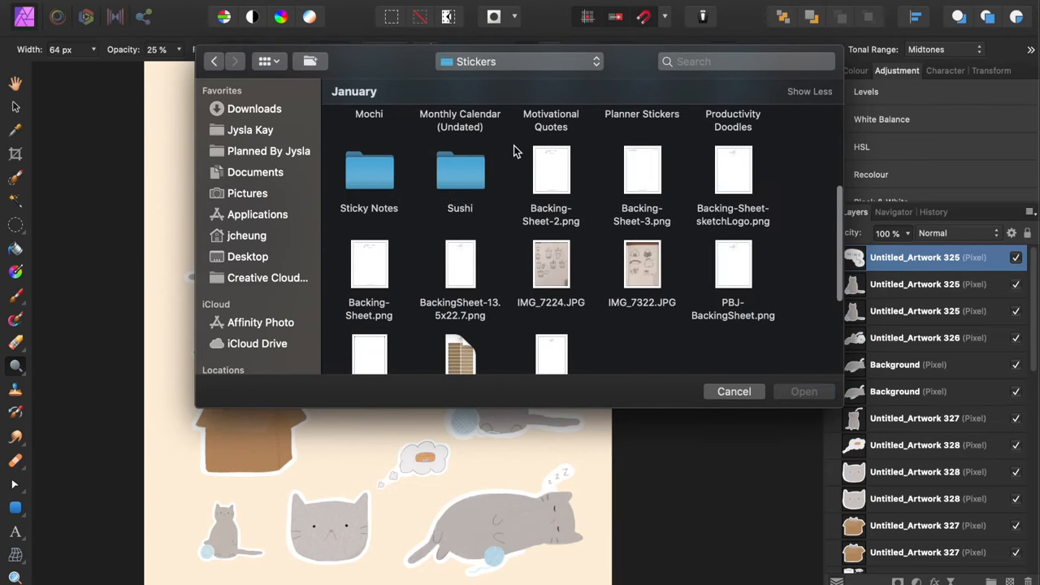
# - Open Backing-Sheet-sketchLogo.png in its own document tab beside the sticker sheet
pyautogui.click(731, 171)
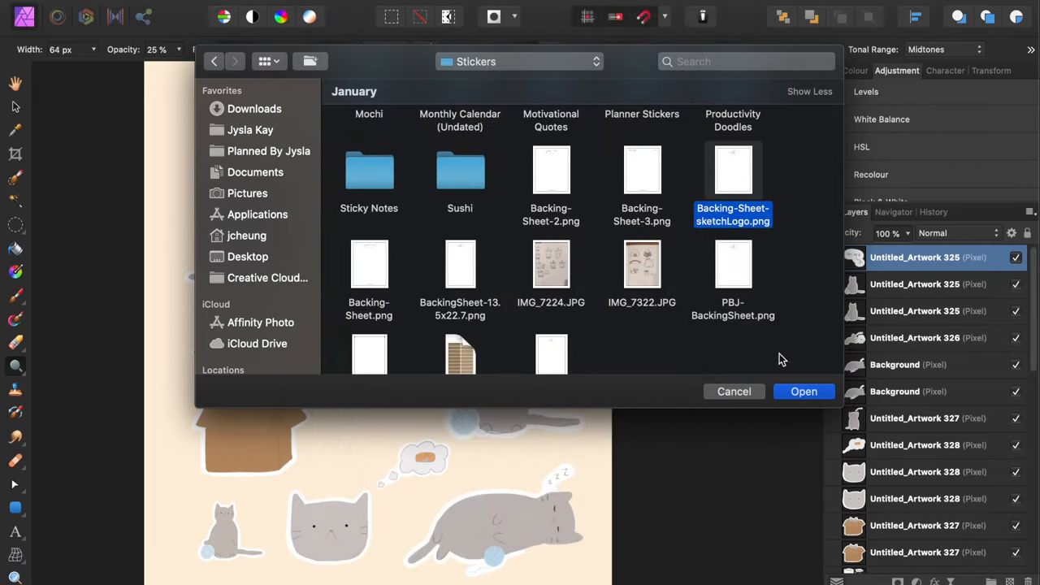
pyautogui.moveTo(751, 180)
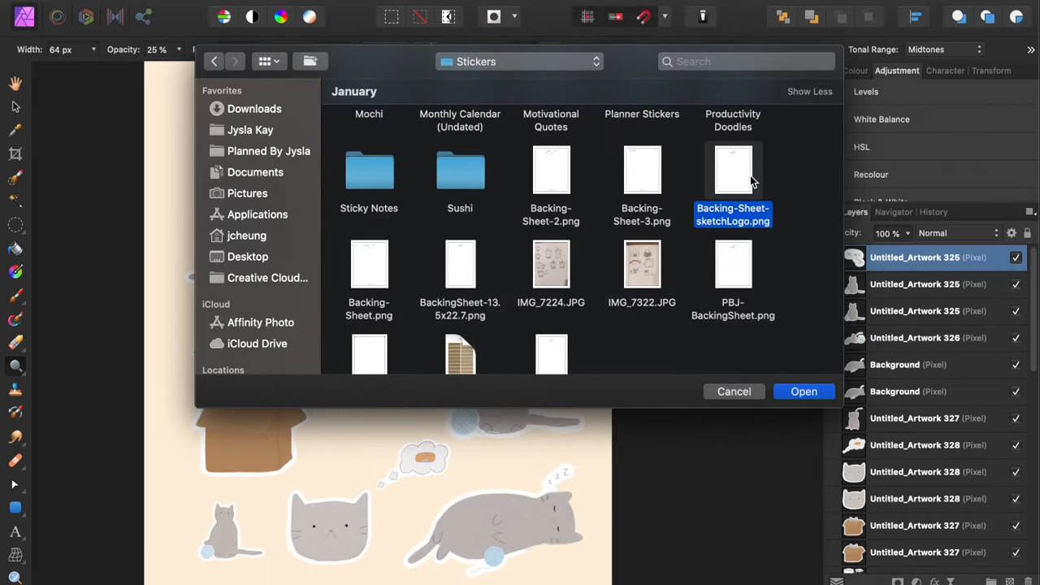
pyautogui.click(803, 390)
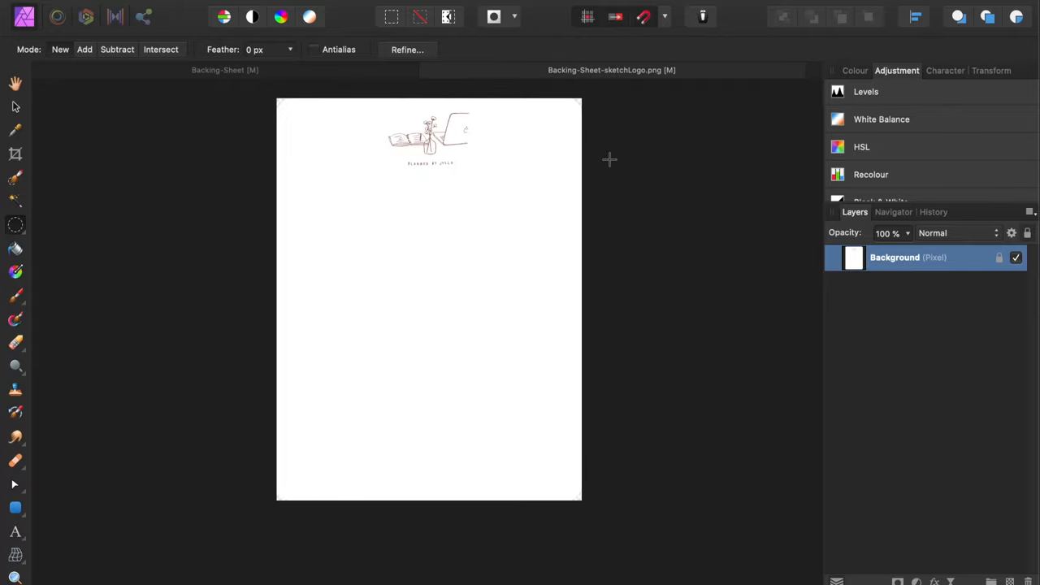
pyautogui.moveTo(237, 320)
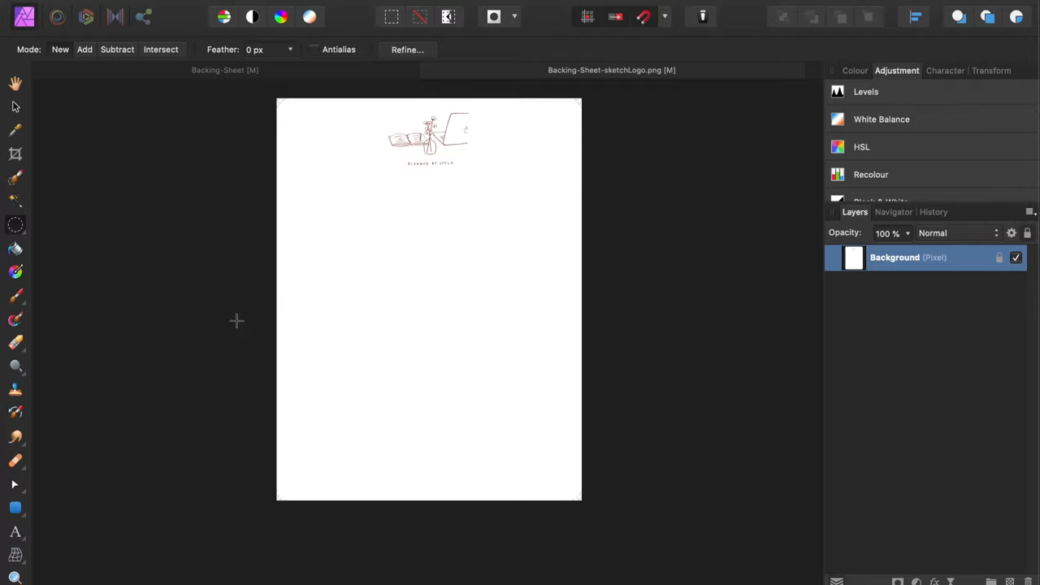
# - Choose the Rounded Rectangle Tool from the shape flyout
pyautogui.click(15, 508)
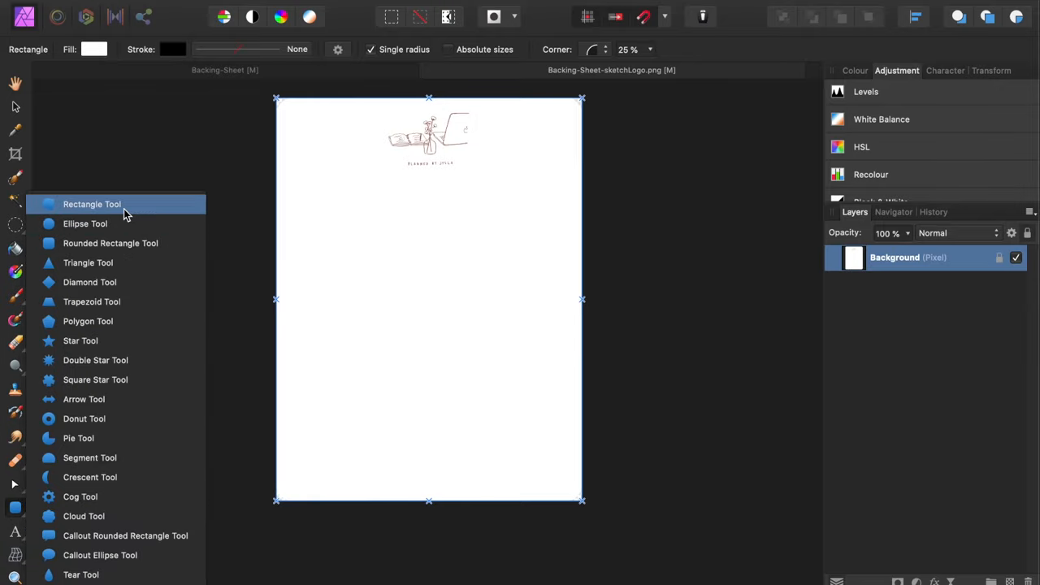
pyautogui.moveTo(156, 243)
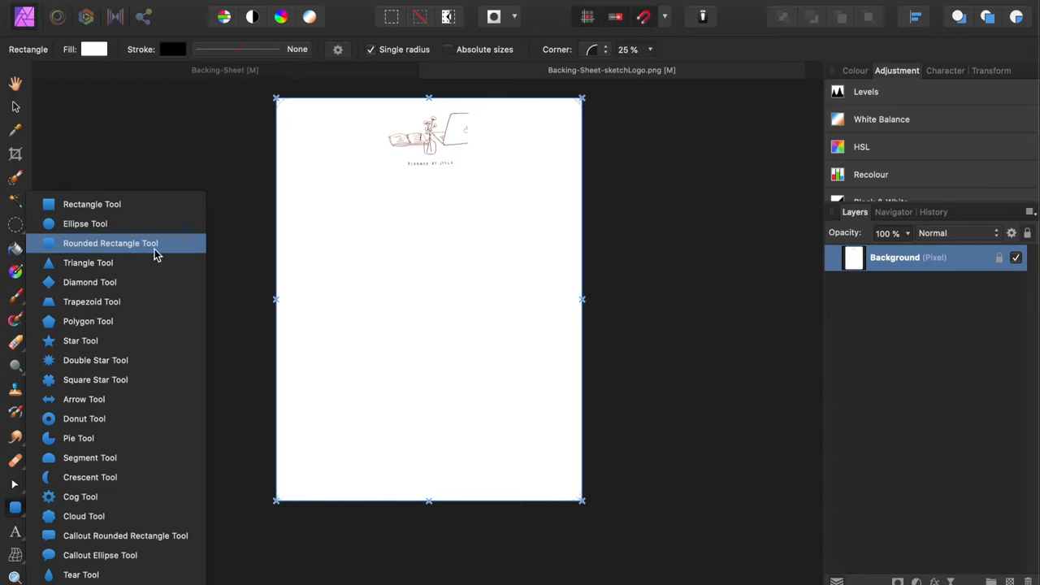
pyautogui.moveTo(69, 253)
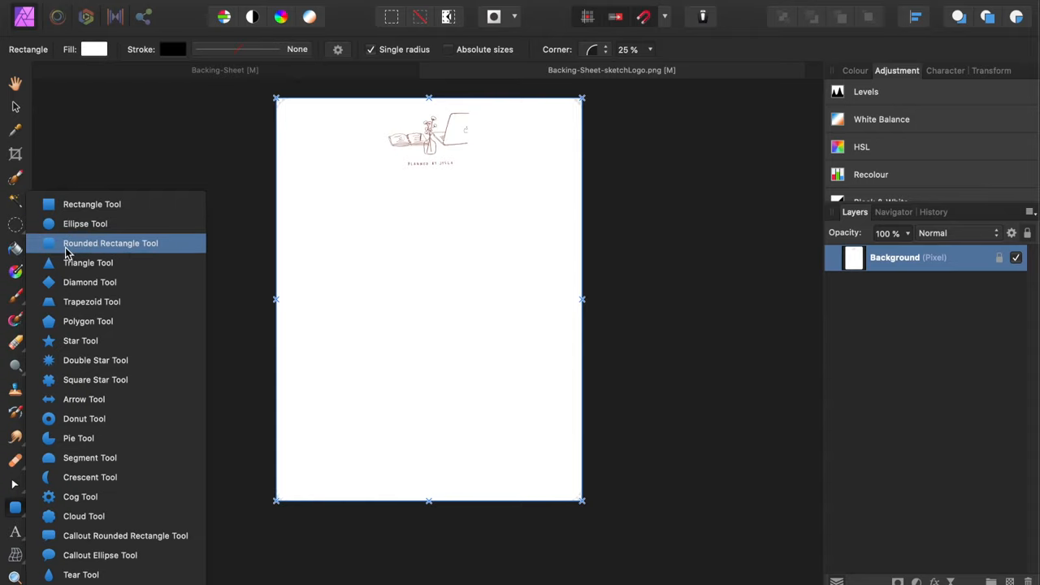
pyautogui.moveTo(52, 247)
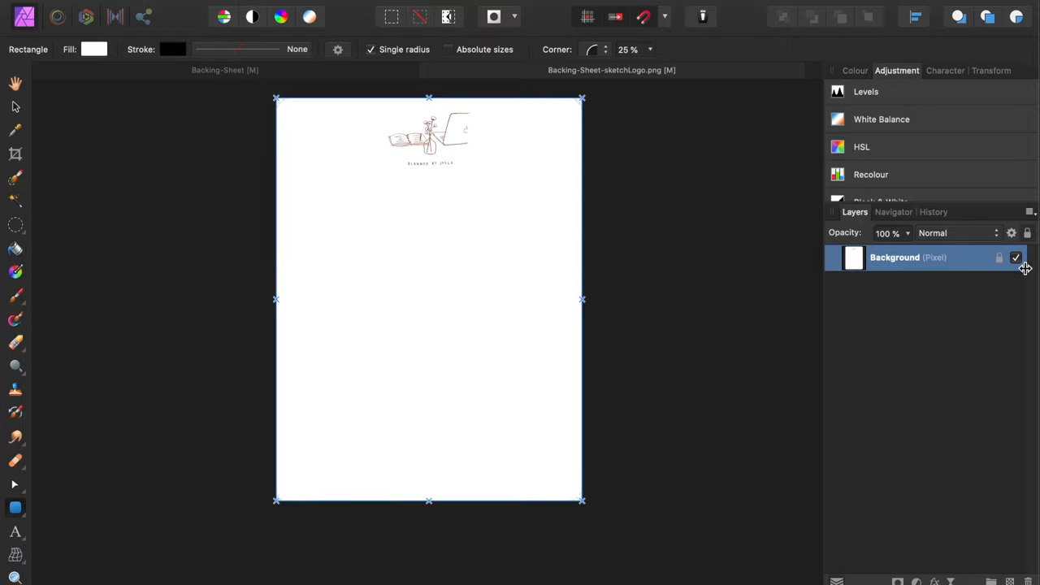
# - Hide the Background layer and draw a page-filling rounded rectangle with 9% corners
pyautogui.click(1016, 257)
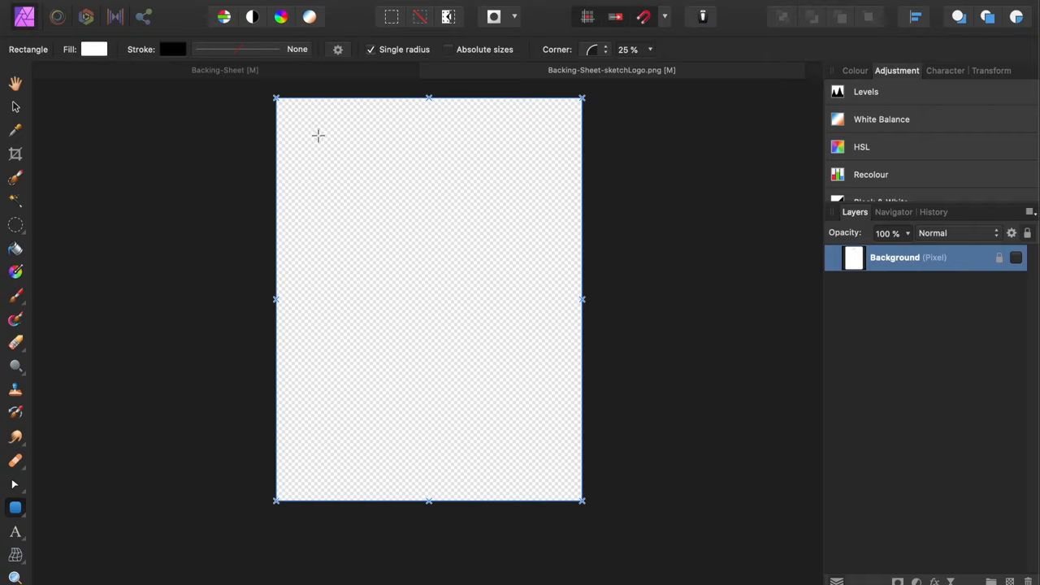
pyautogui.moveTo(277, 97); pyautogui.dragTo(582, 501)
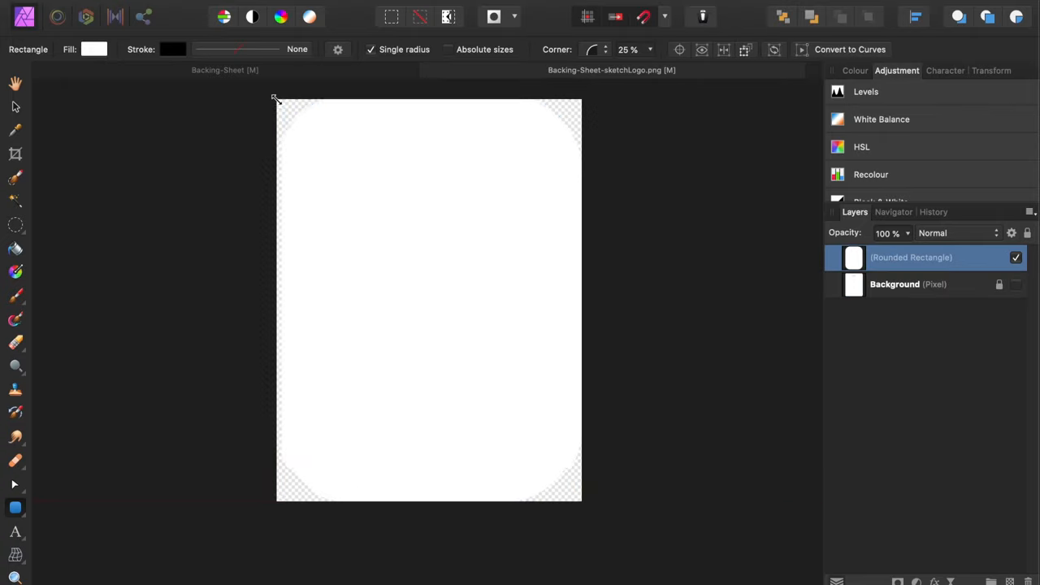
pyautogui.click(429, 301)
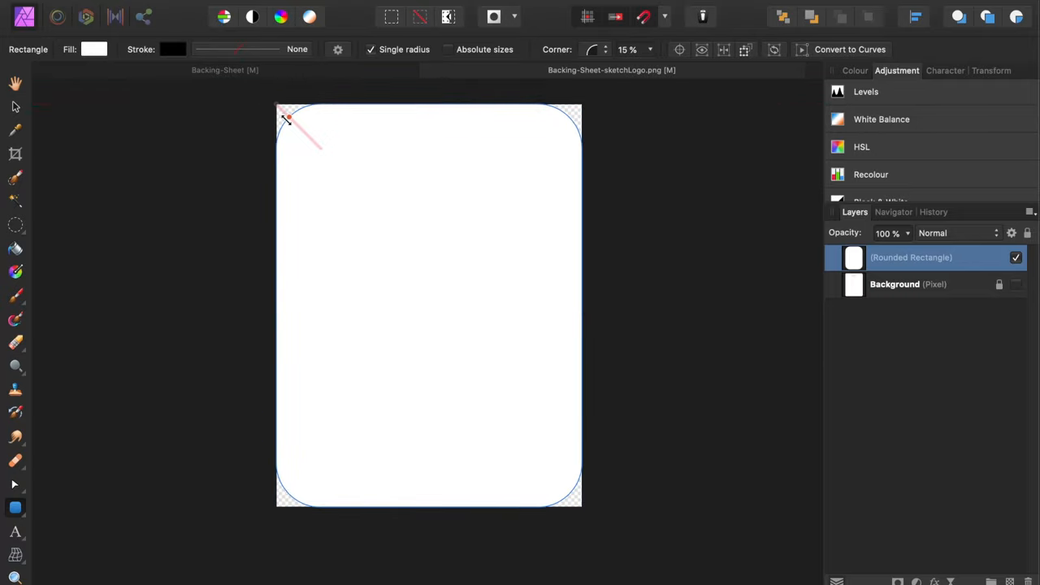
pyautogui.write('9%')
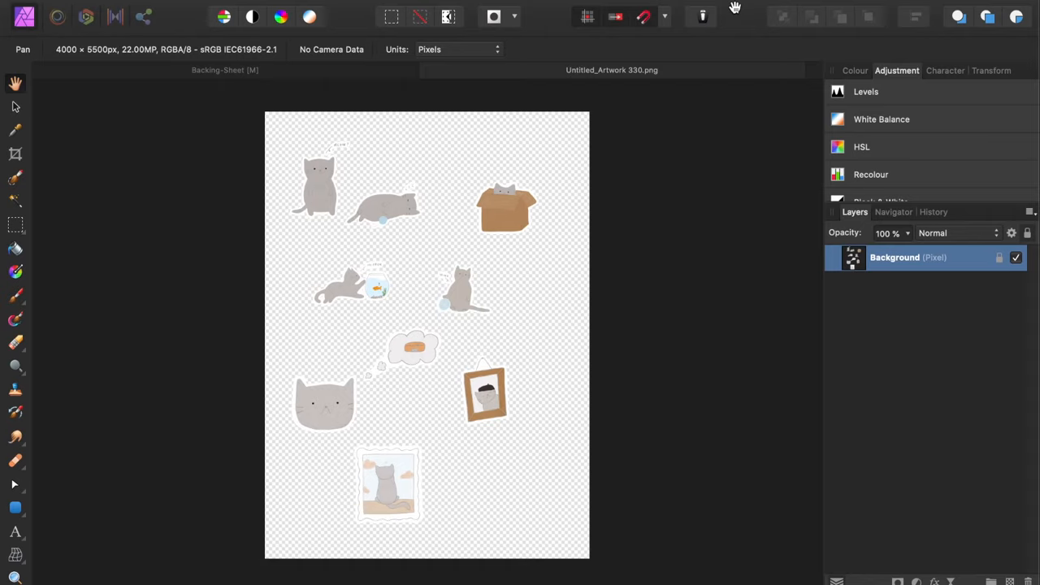
pyautogui.moveTo(551, 107)
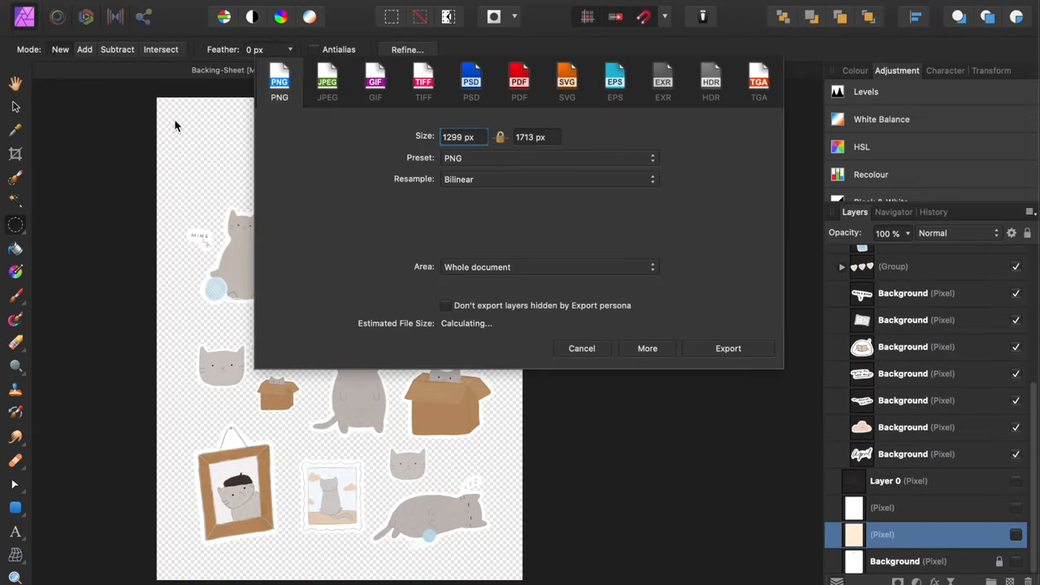
pyautogui.moveTo(475, 345)
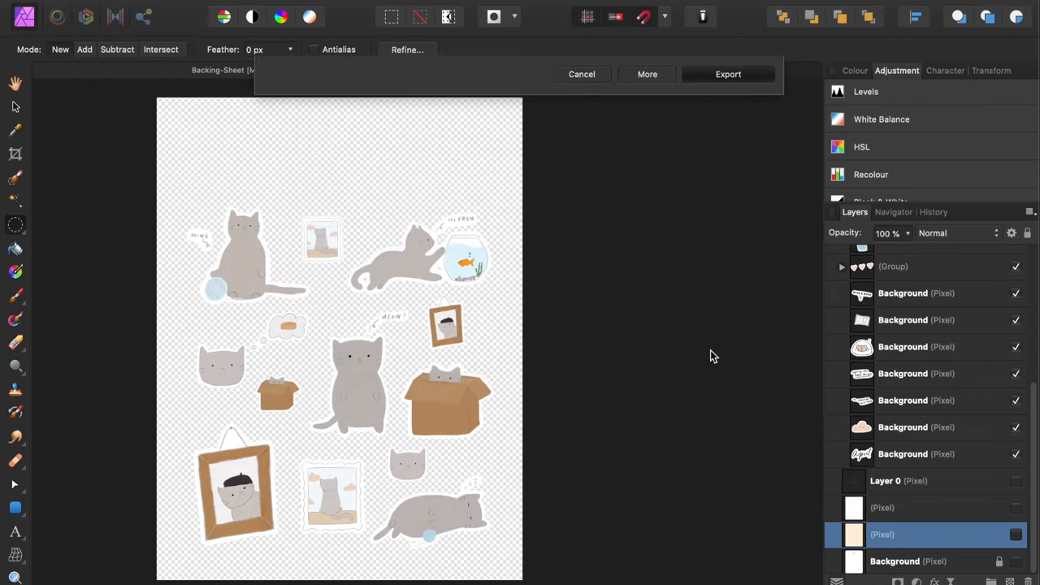
# - Switch from Affinity Photo to the Cricut Design Space sticker project
pyautogui.click(728, 75)
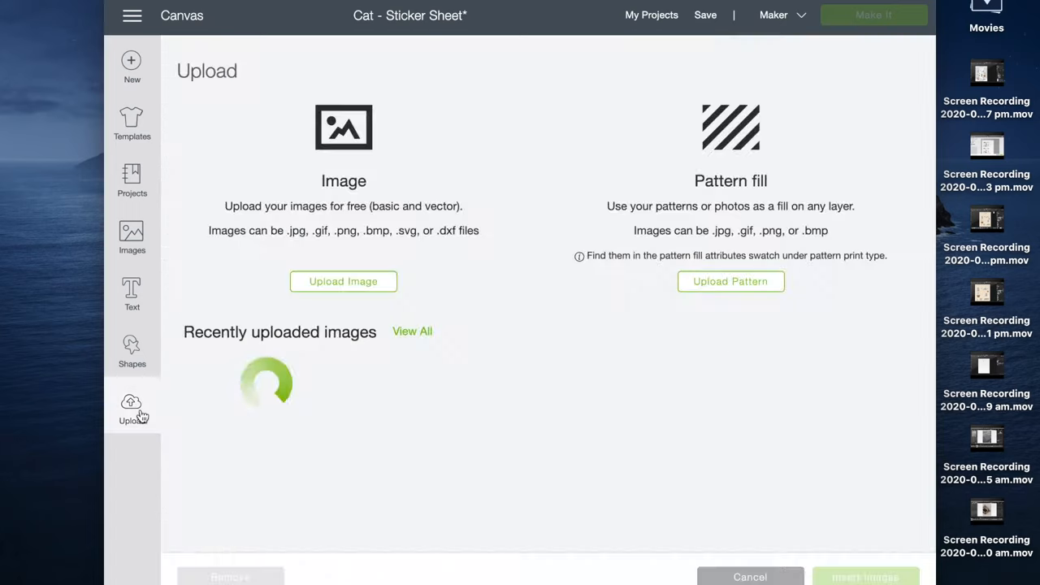
# - Upload the exported cat sticker sheet PNG and choose the Complex image type
pyautogui.click(343, 281)
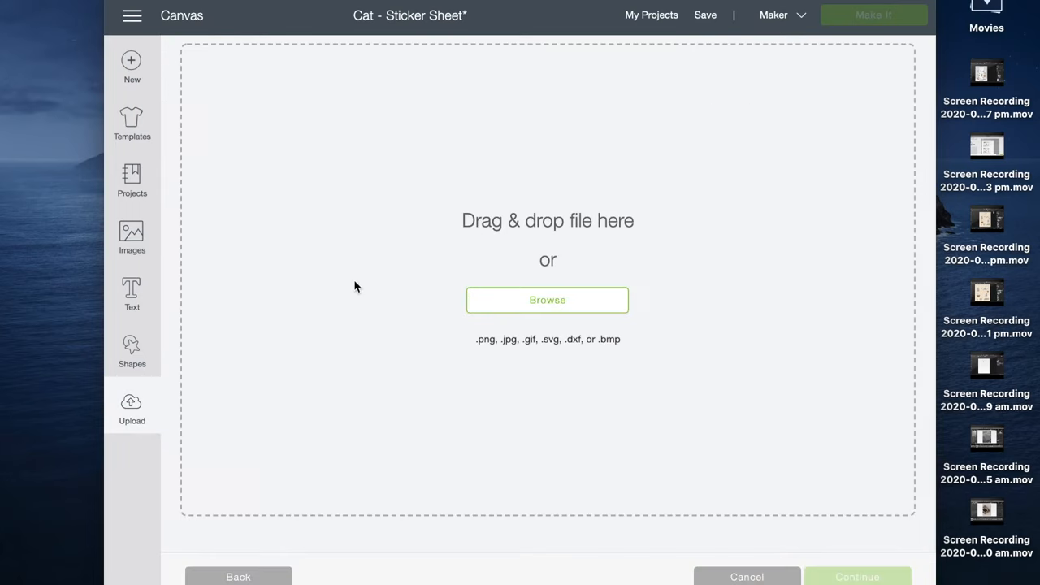
pyautogui.moveTo(508, 302)
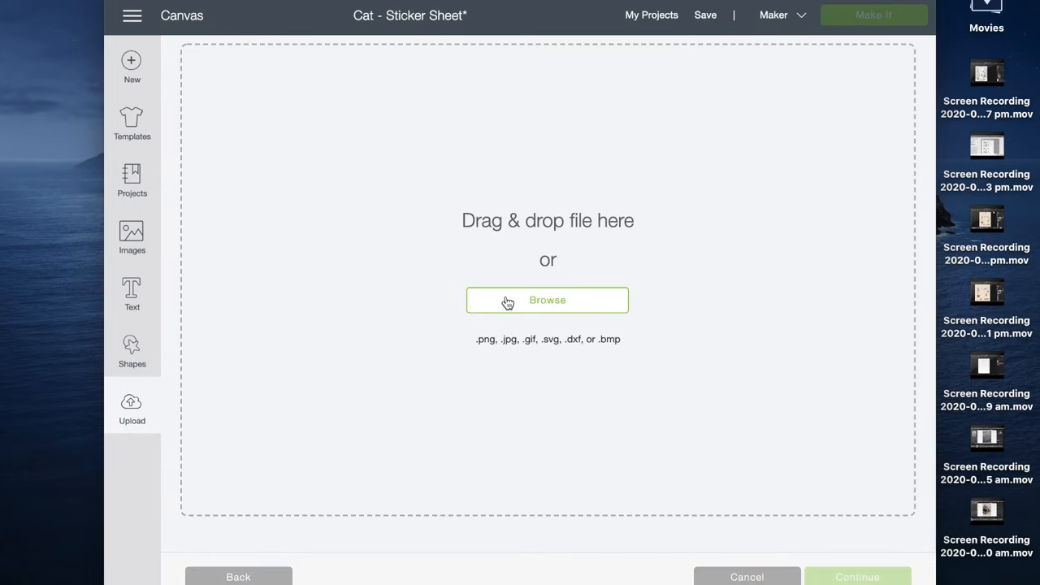
pyautogui.click(546, 299)
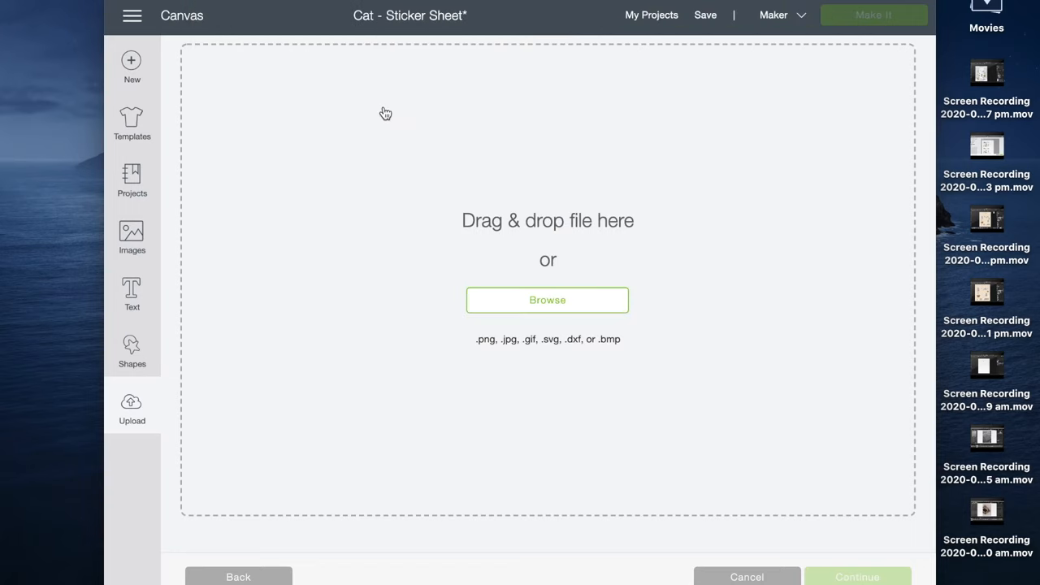
pyautogui.click(547, 299)
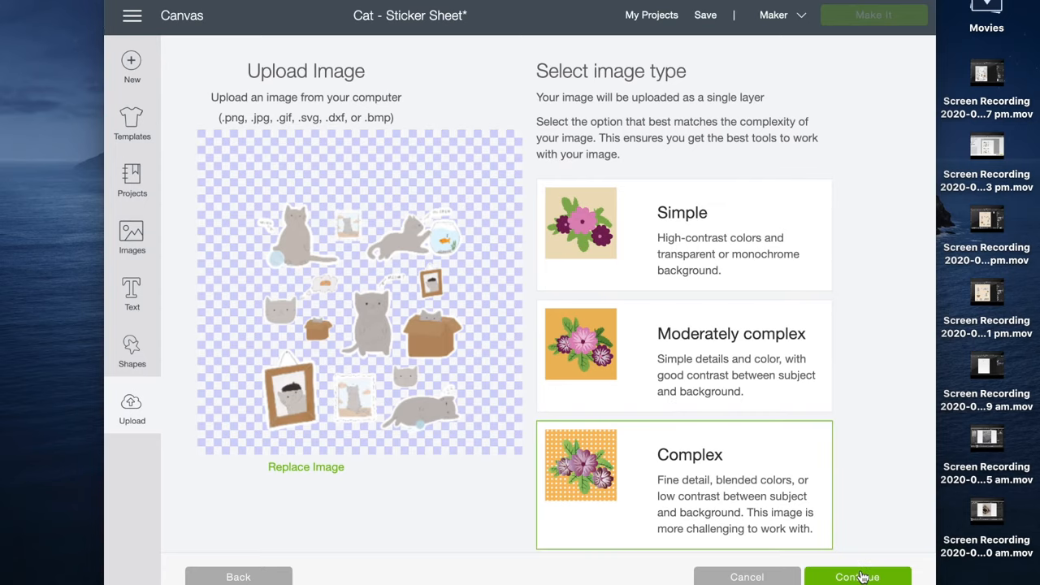
# - Save the unerased sheet as a Print Then Cut image named PNG-Stickers
pyautogui.click(858, 575)
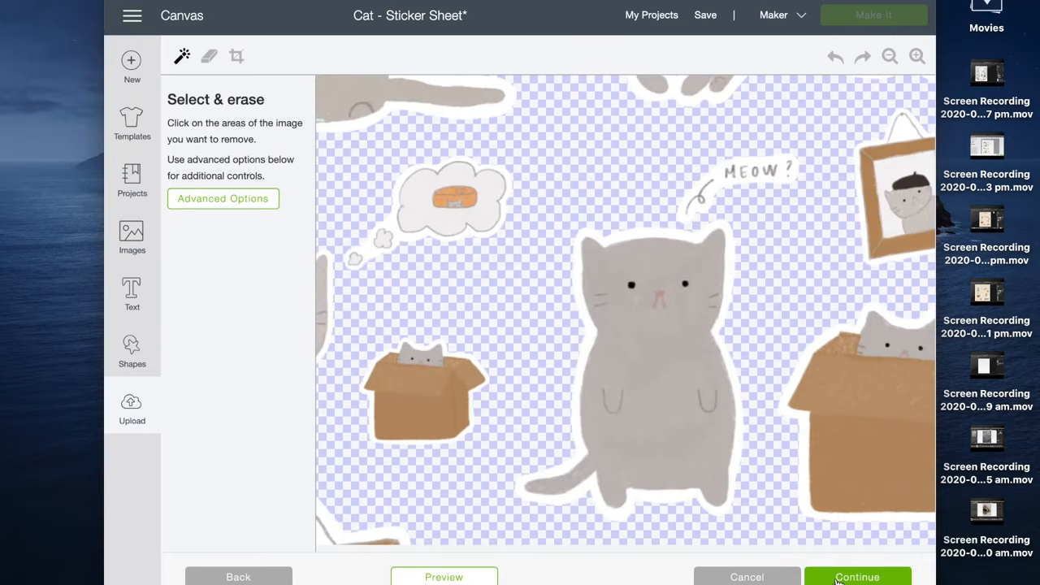
pyautogui.click(856, 575)
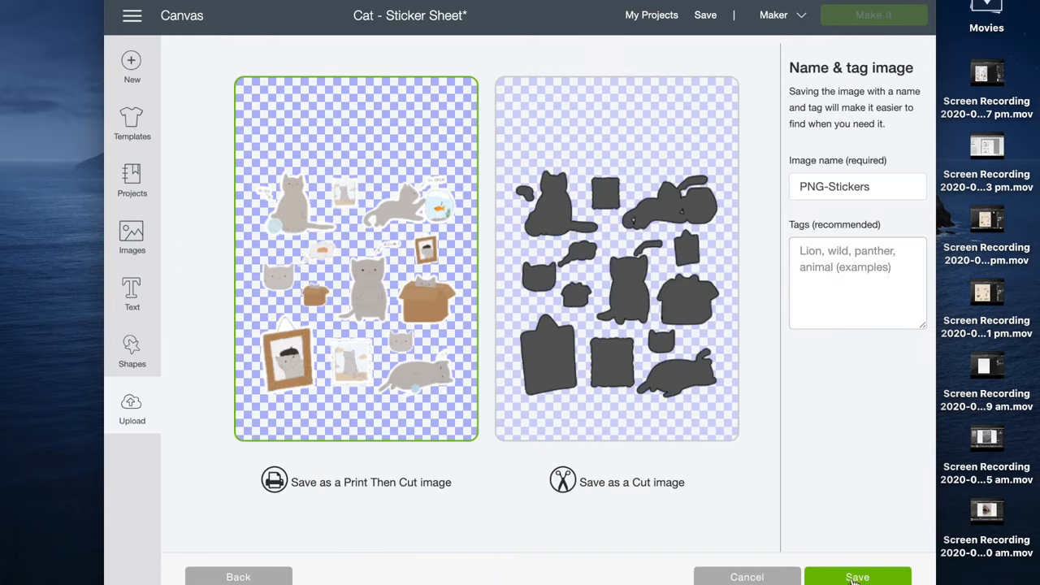
pyautogui.click(857, 575)
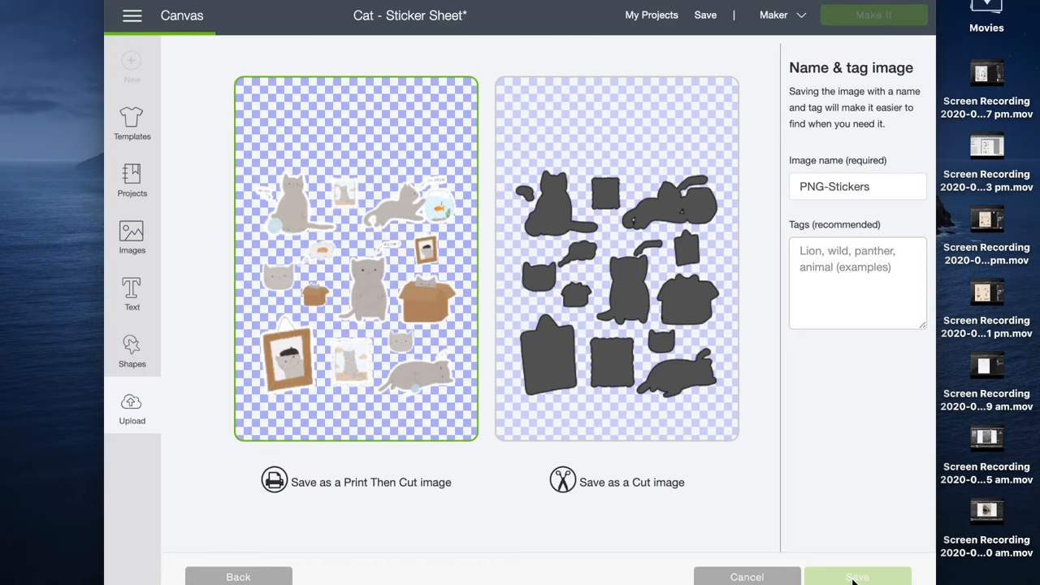
pyautogui.click(859, 576)
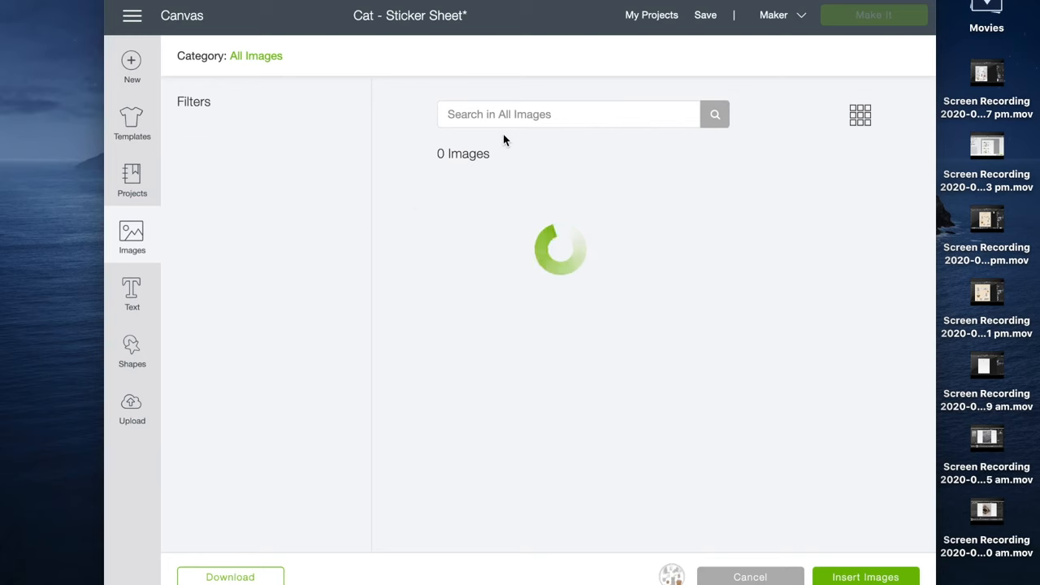
# - Insert the uploaded 'backing sheet' image and resize it to 11 cm wide
pyautogui.write('backing sheet')
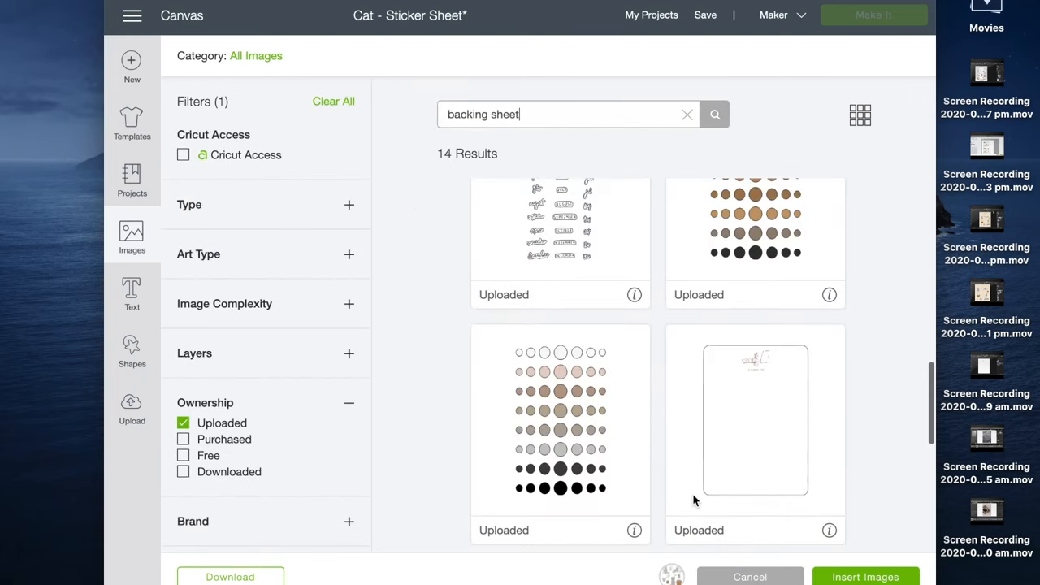
pyautogui.click(865, 577)
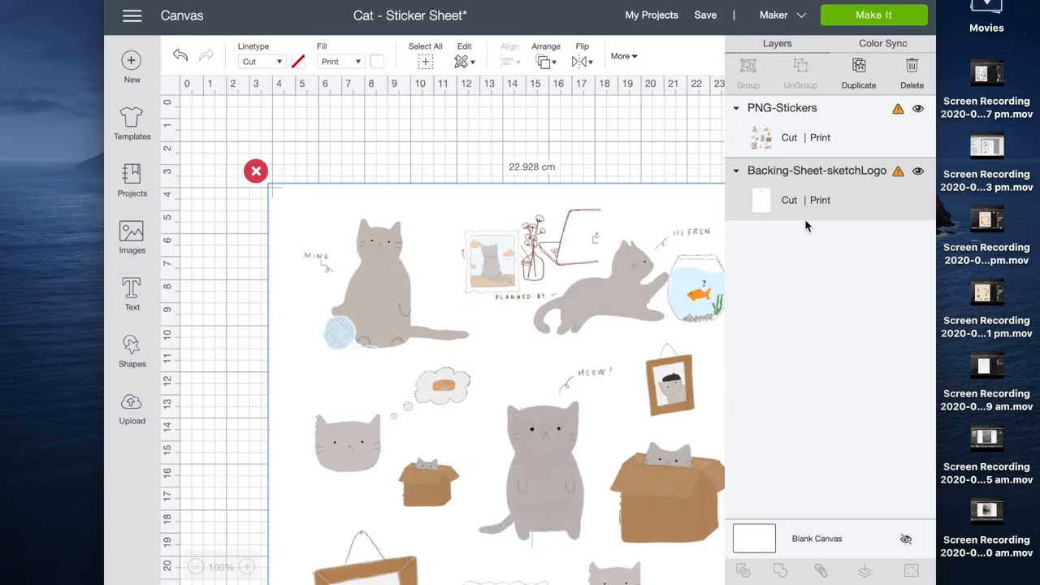
pyautogui.moveTo(630, 62)
pyautogui.write('11')
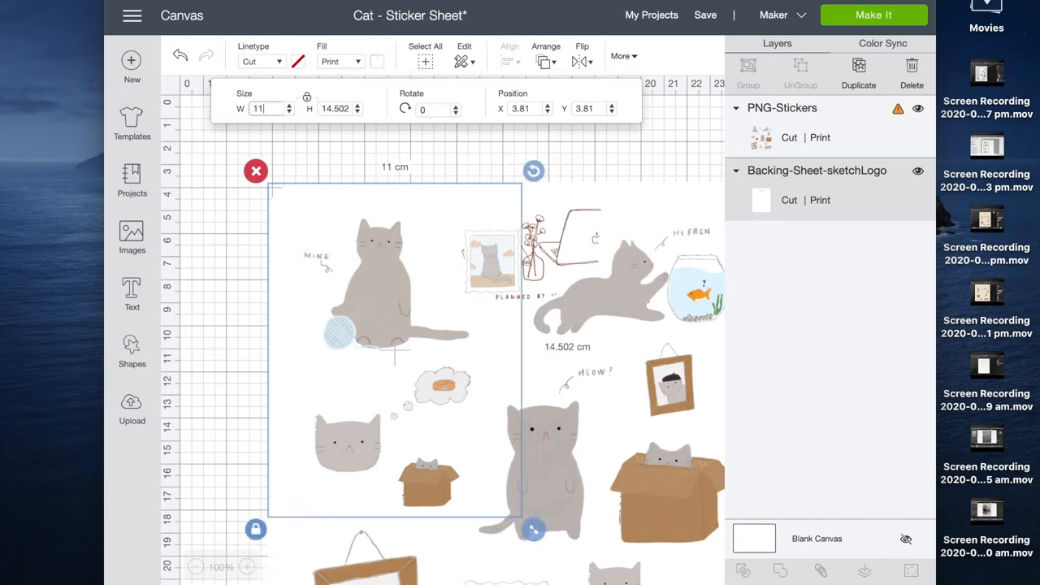
pyautogui.click(524, 108)
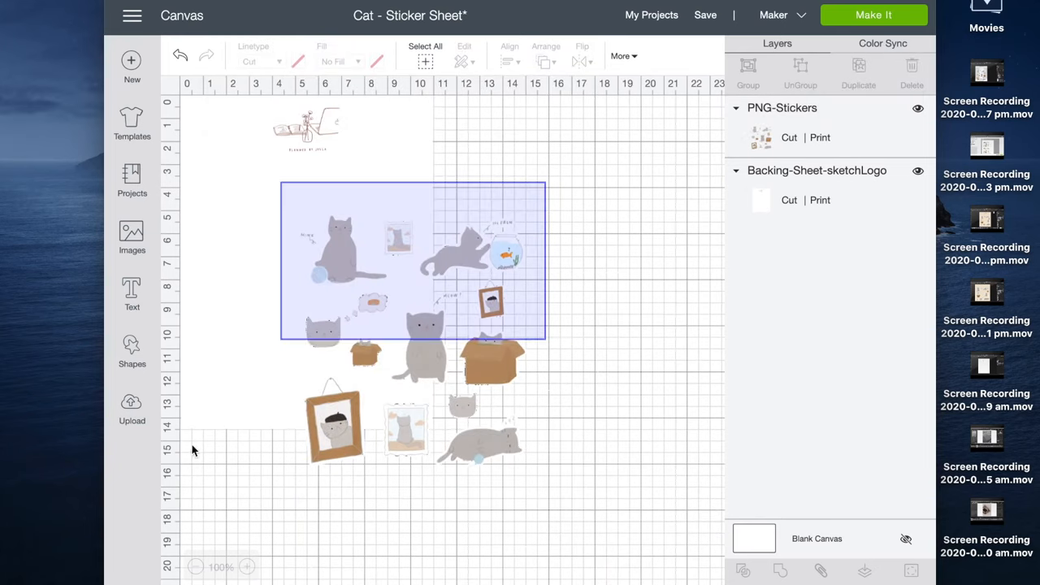
# - Align the cat stickers with the backing sheet using the Align options
pyautogui.click(507, 62)
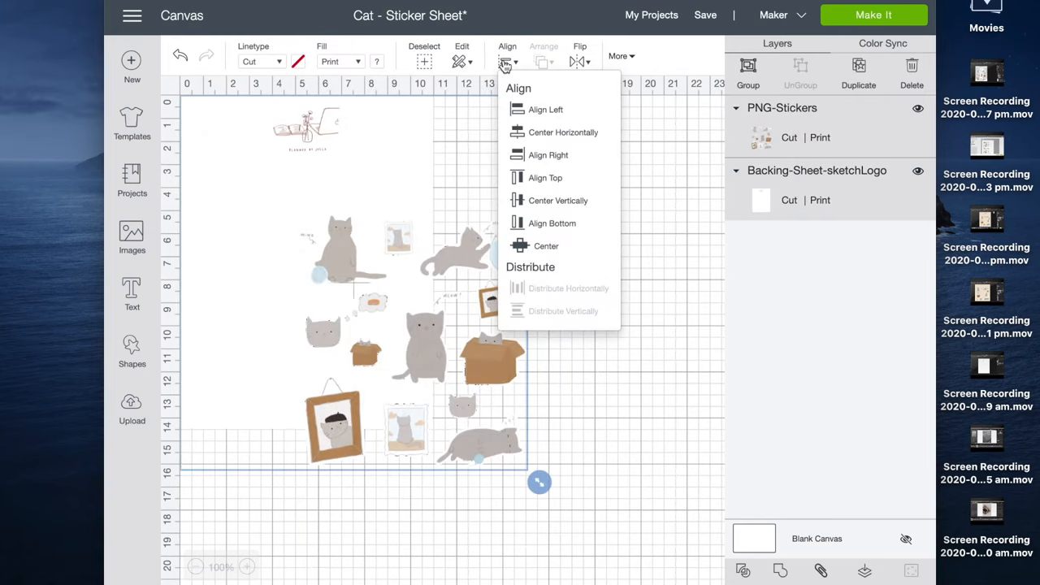
pyautogui.moveTo(548, 156)
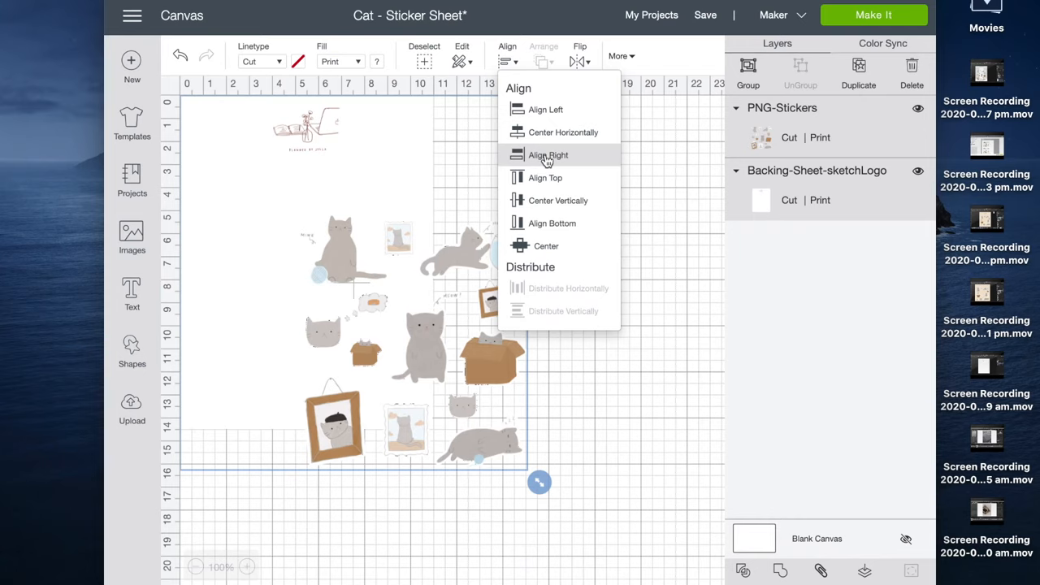
pyautogui.click(548, 156)
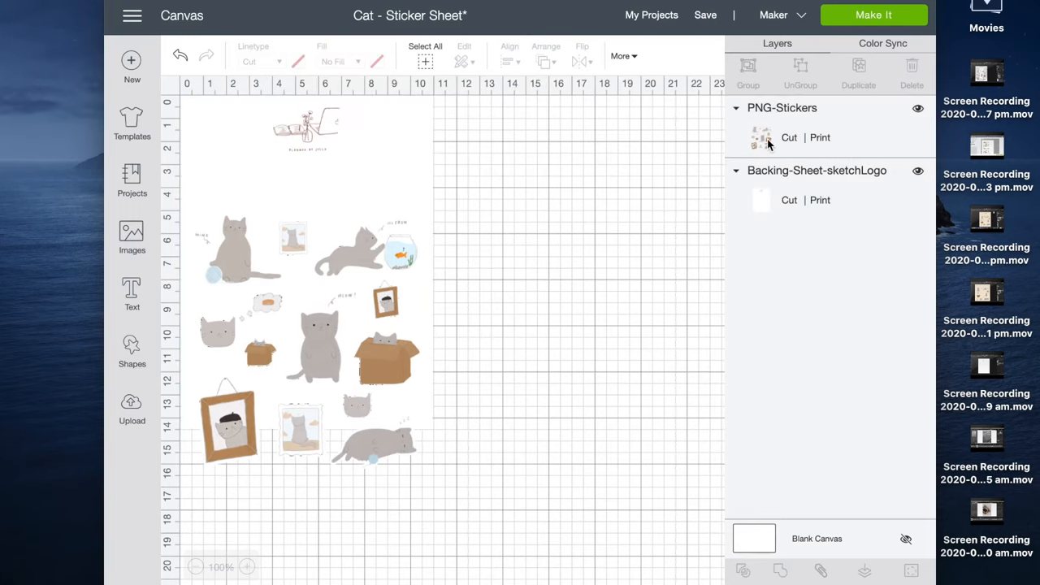
# - Make three No Fill cut-only copies of the backing sheet and align them behind the stickers
pyautogui.click(761, 136)
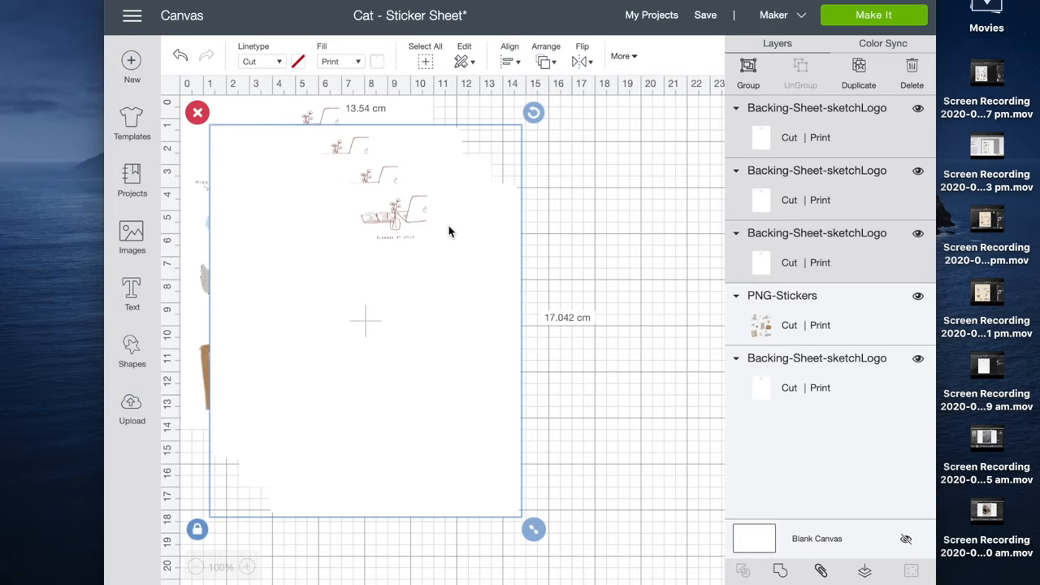
pyautogui.click(339, 62)
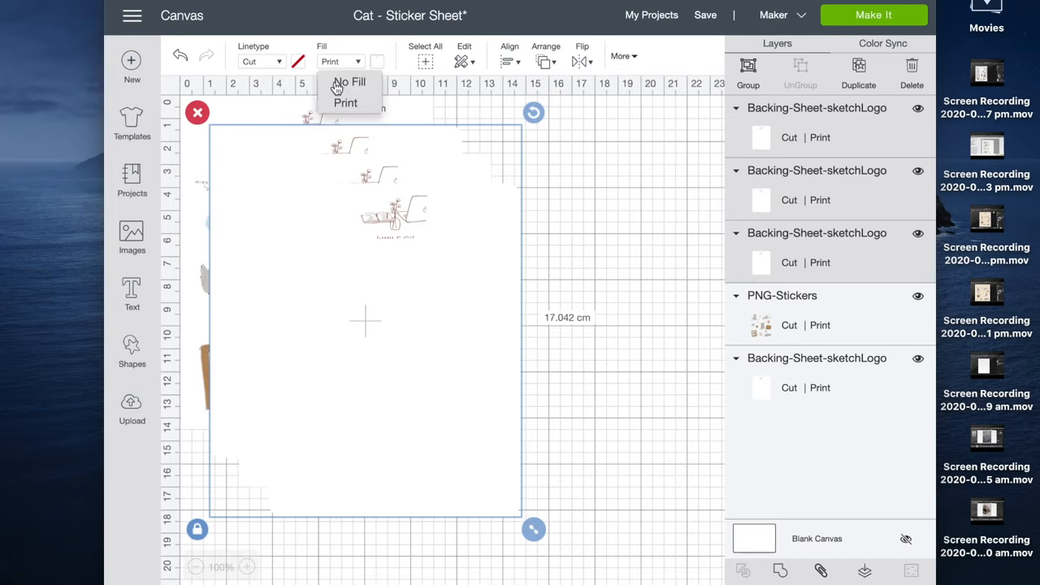
pyautogui.click(350, 81)
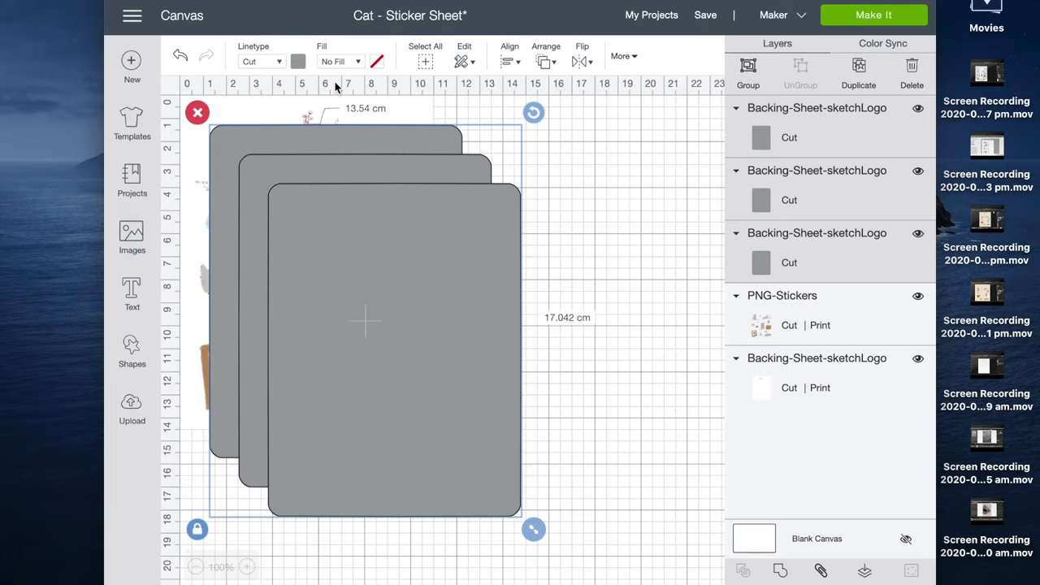
pyautogui.click(511, 55)
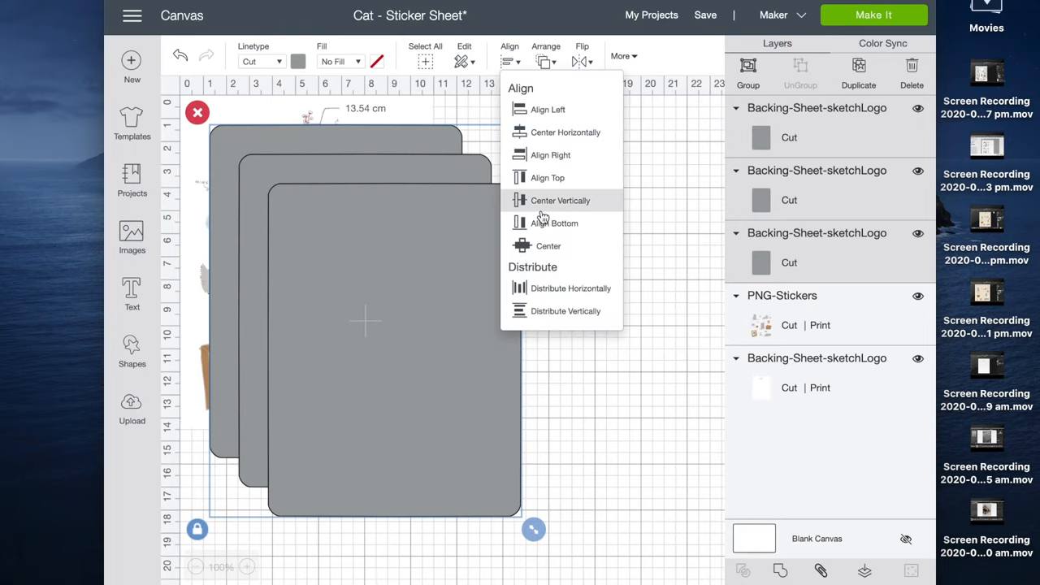
pyautogui.moveTo(556, 223)
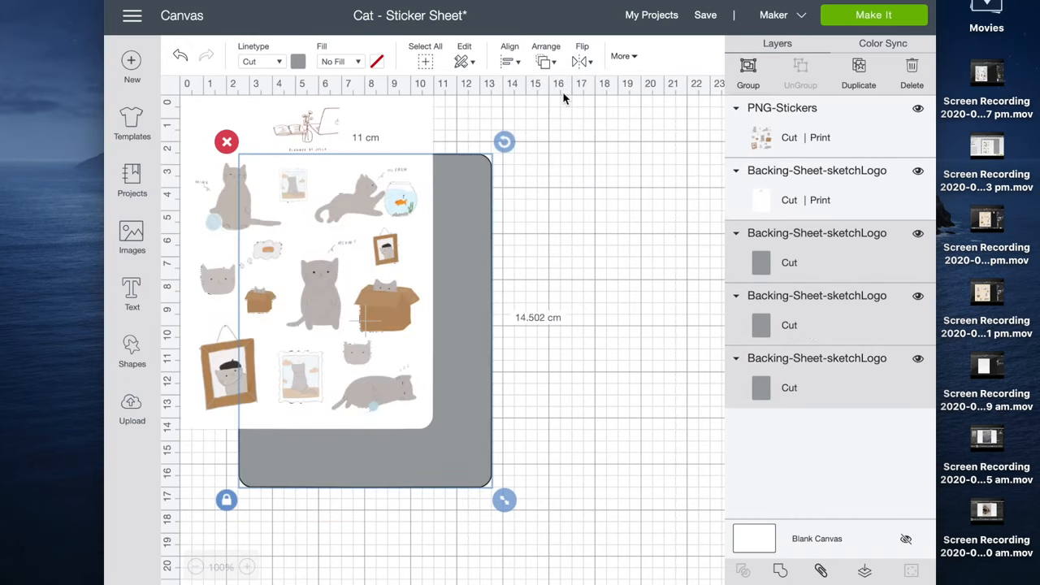
# - Duplicate the cat sticker sheet with its backing so a second copy sits beside the first
pyautogui.click(523, 108)
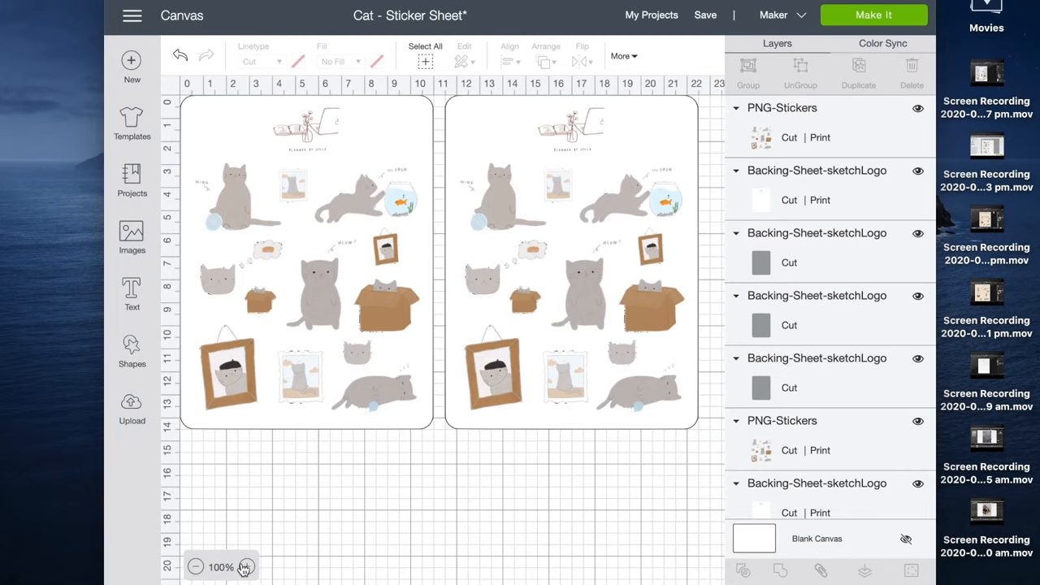
# - Select all layers and attach both sticker sheets and backings into one Attach group
pyautogui.click(246, 567)
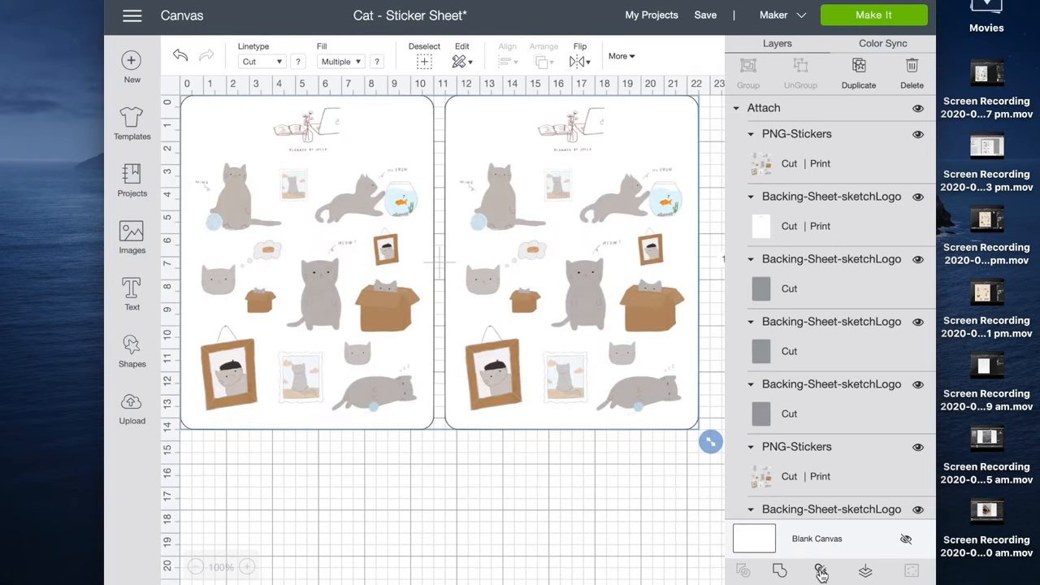
pyautogui.moveTo(810, 143)
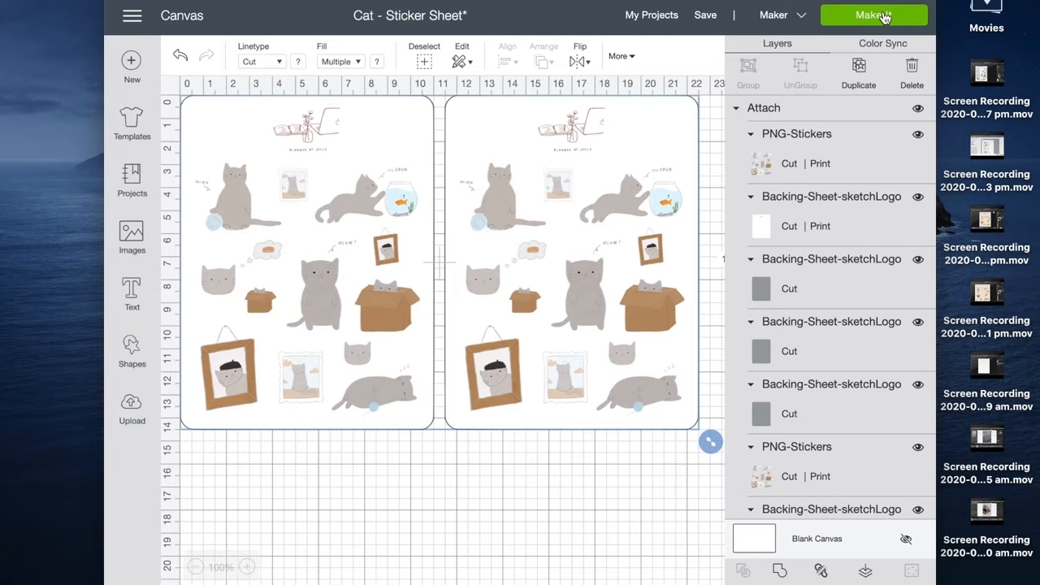
# - Go through Make It and the mat preview to the Epson XP-442 print setup
pyautogui.click(875, 15)
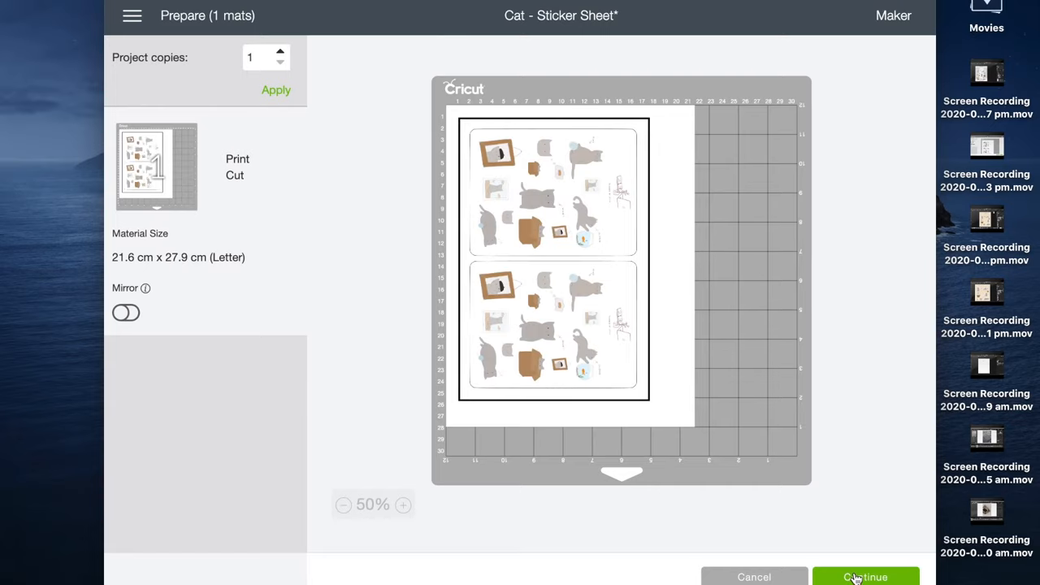
pyautogui.click(865, 578)
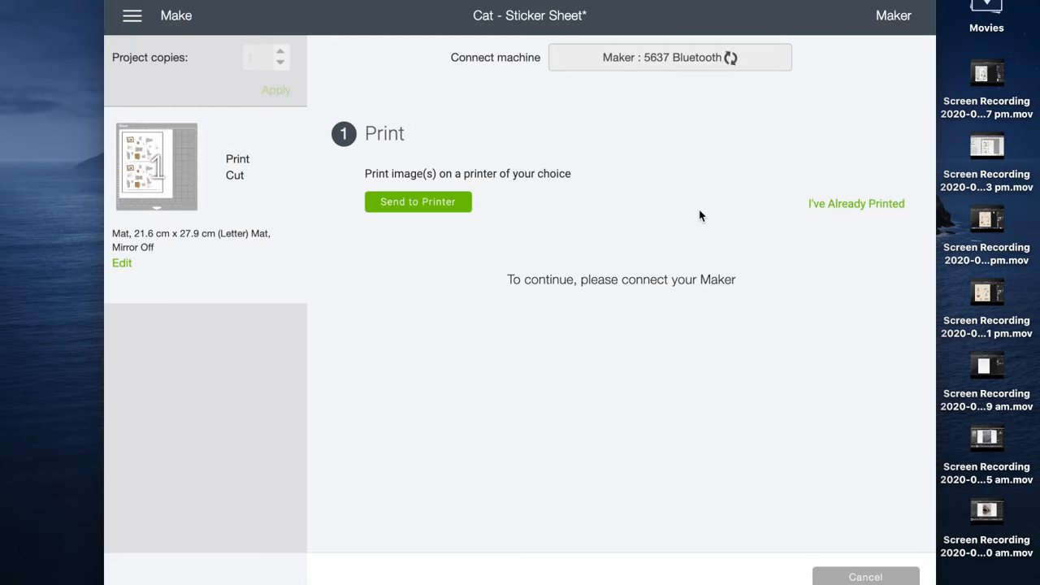
pyautogui.moveTo(418, 202)
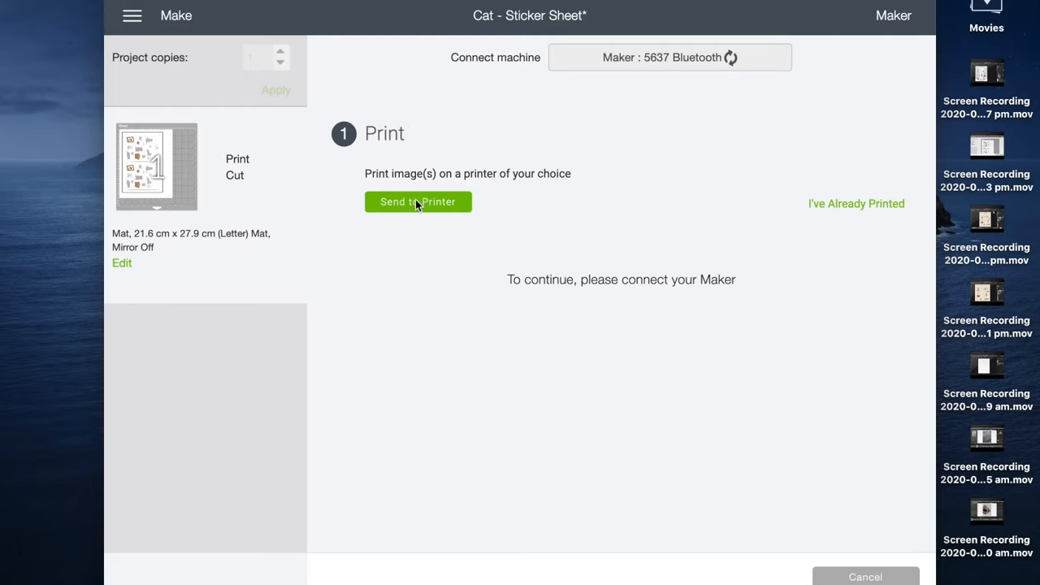
pyautogui.click(418, 201)
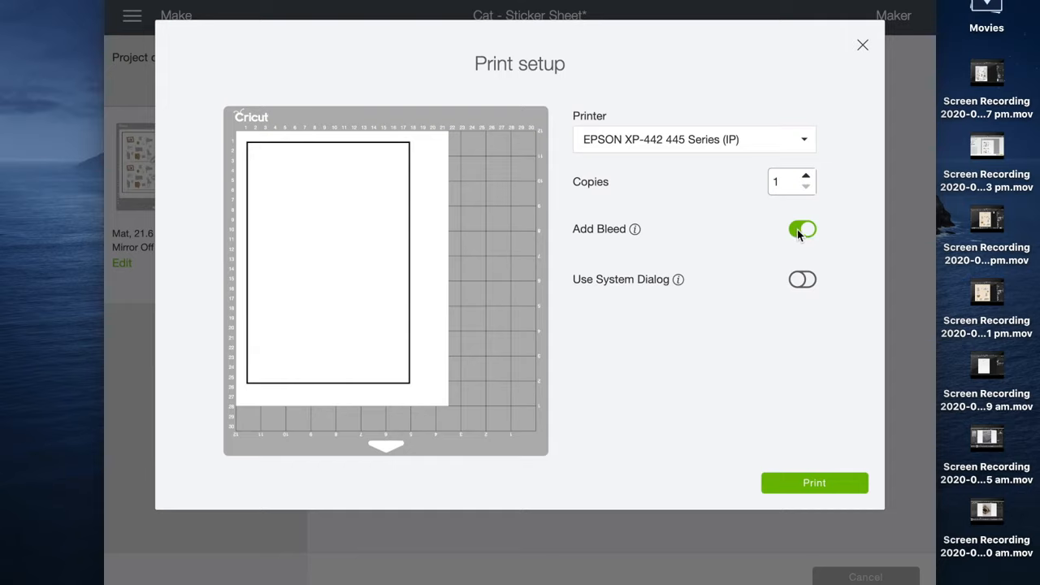
# - Turn Add Bleed off, enable Use System Dialog, and start the print
pyautogui.click(803, 227)
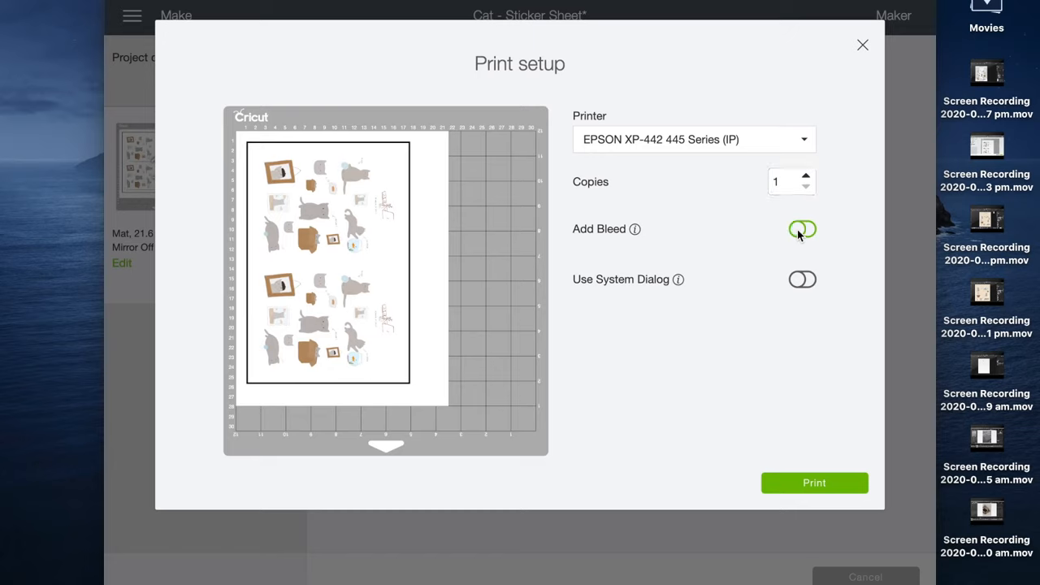
pyautogui.click(803, 280)
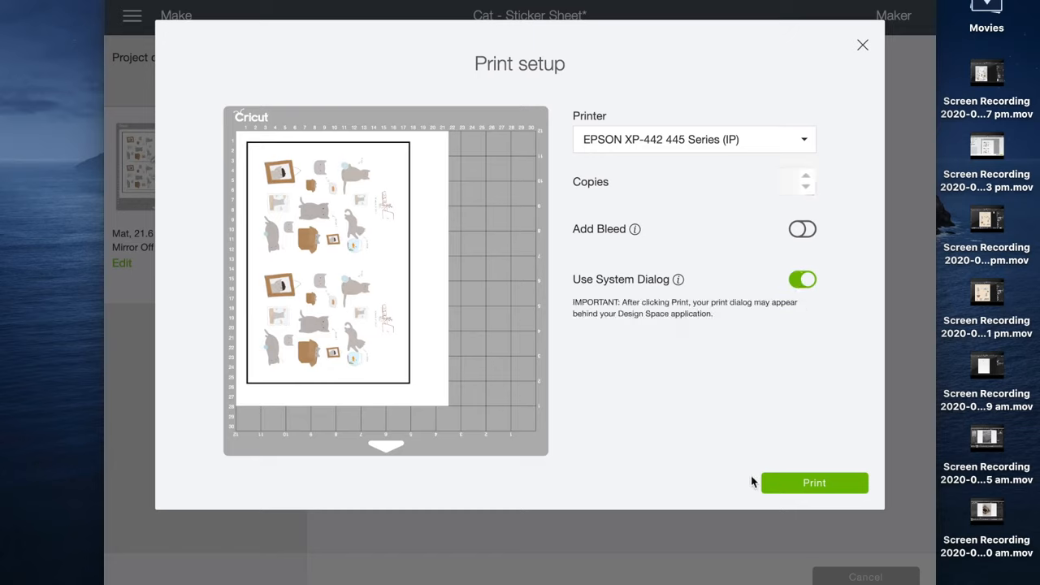
pyautogui.click(813, 483)
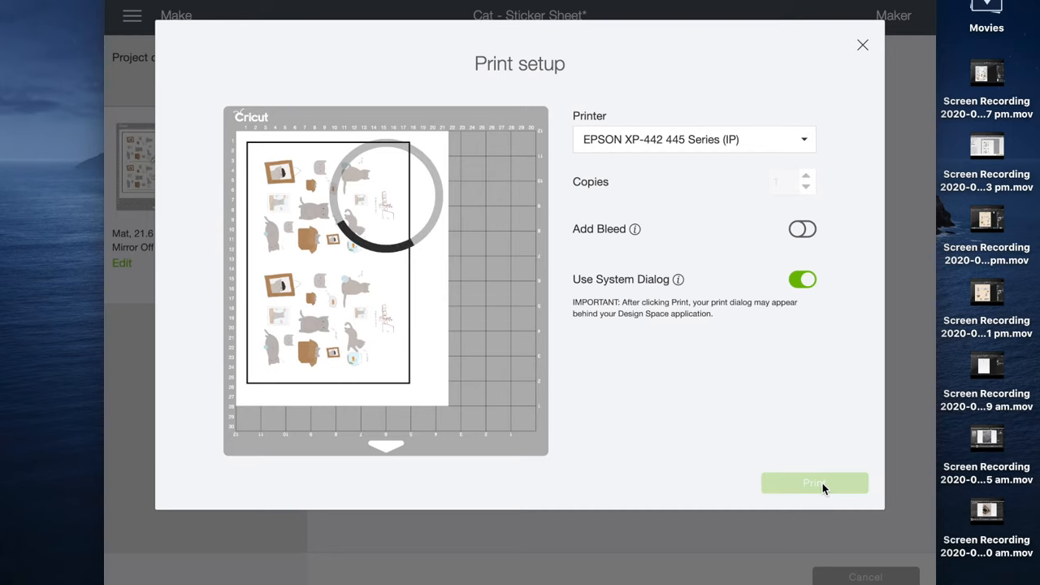
# - In the macOS Print dialog keep Epson Matte media at High Quality for the sticker sheet
pyautogui.click(814, 483)
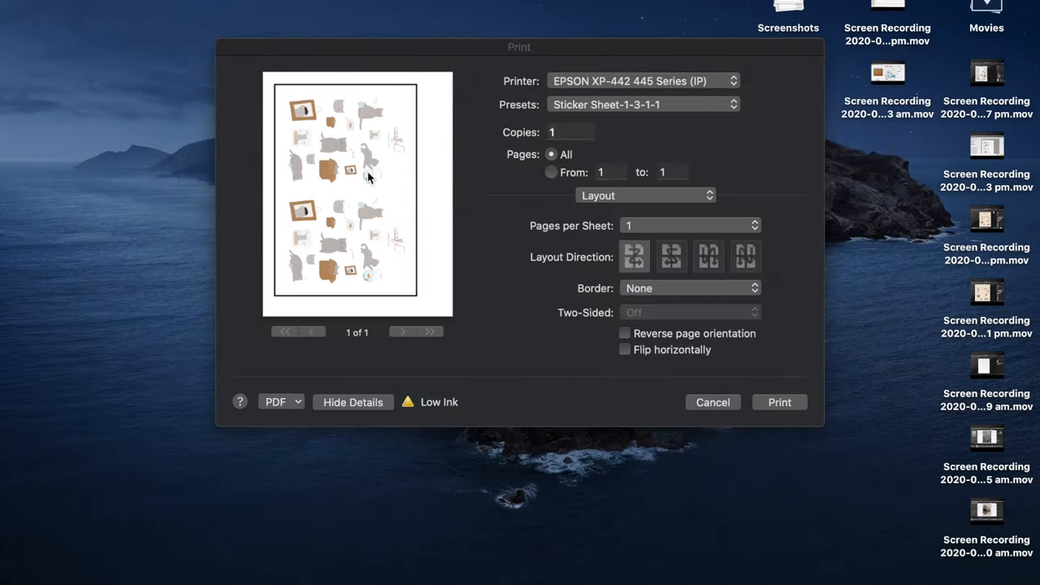
pyautogui.click(569, 131)
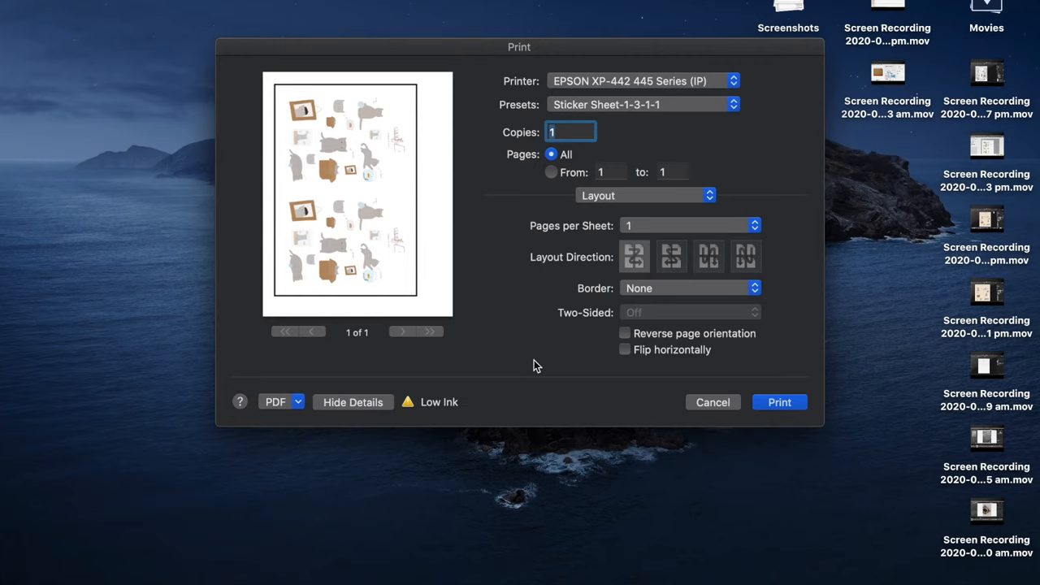
pyautogui.moveTo(640, 203)
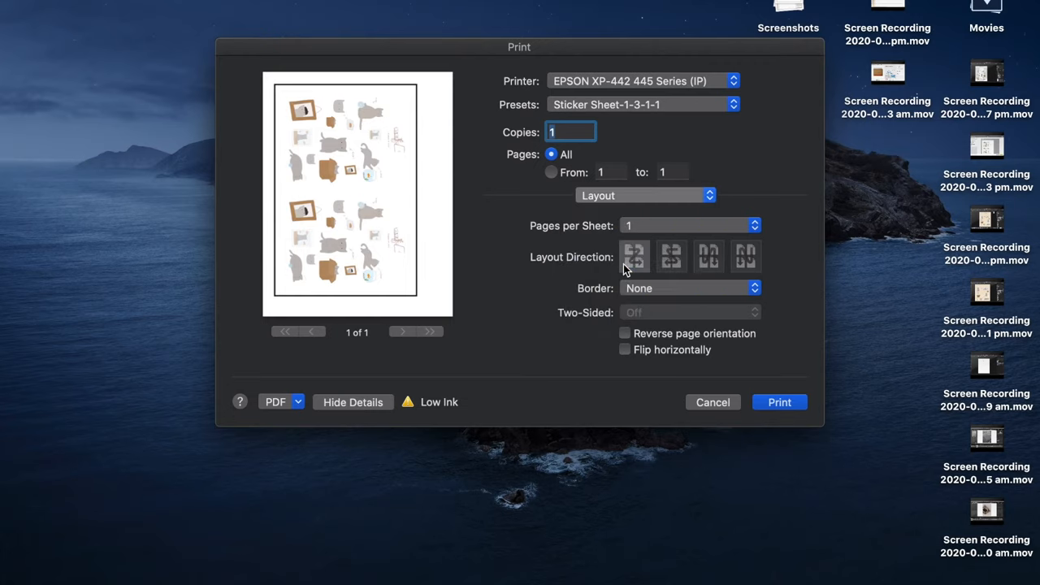
pyautogui.click(645, 196)
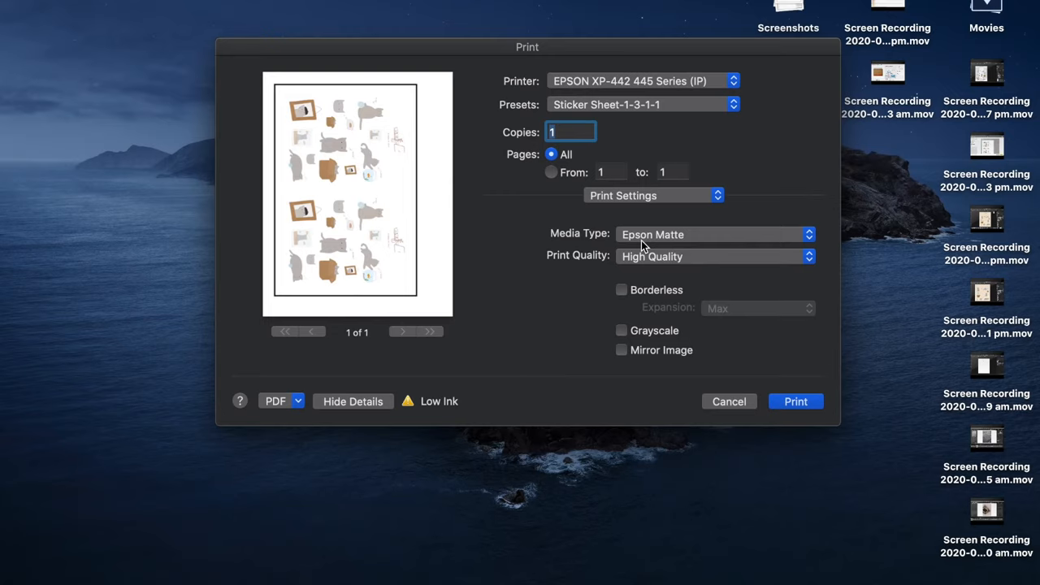
pyautogui.click(714, 234)
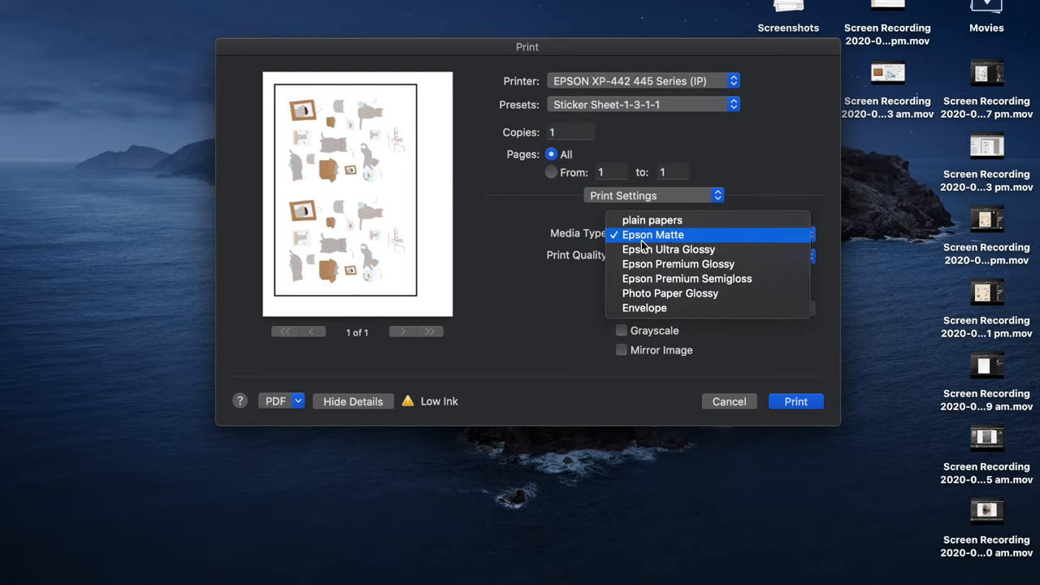
pyautogui.moveTo(791, 166)
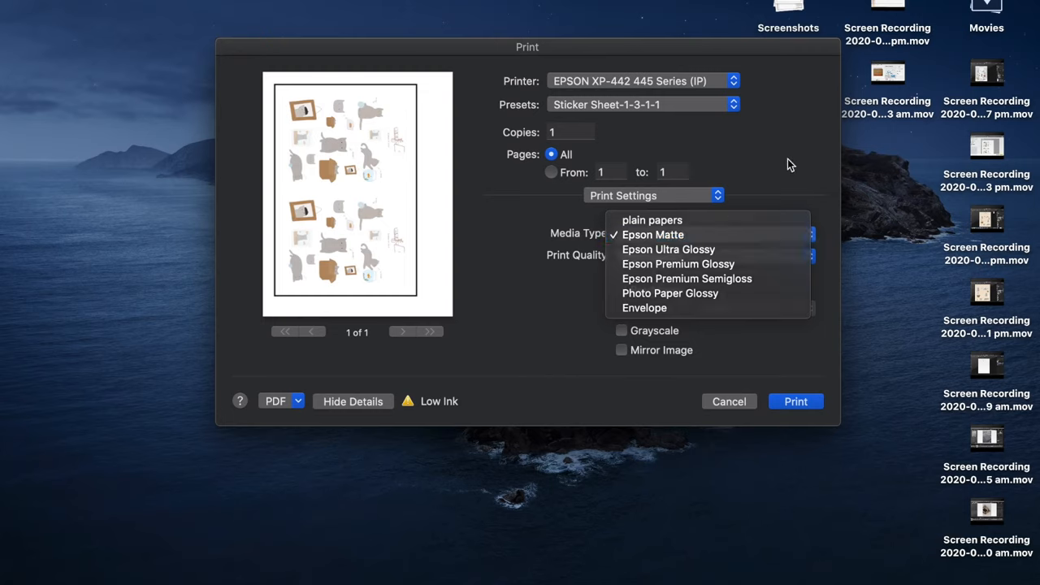
pyautogui.click(653, 234)
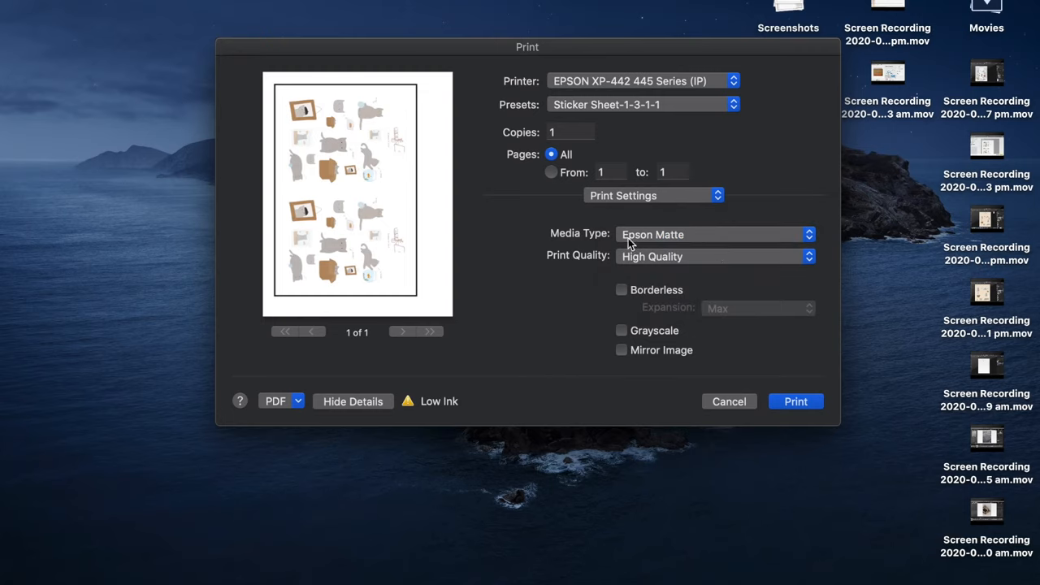
# - On Color Options, expand Advanced Settings and keep gamma at 2.2 with manual Adobe RGB
pyautogui.click(653, 195)
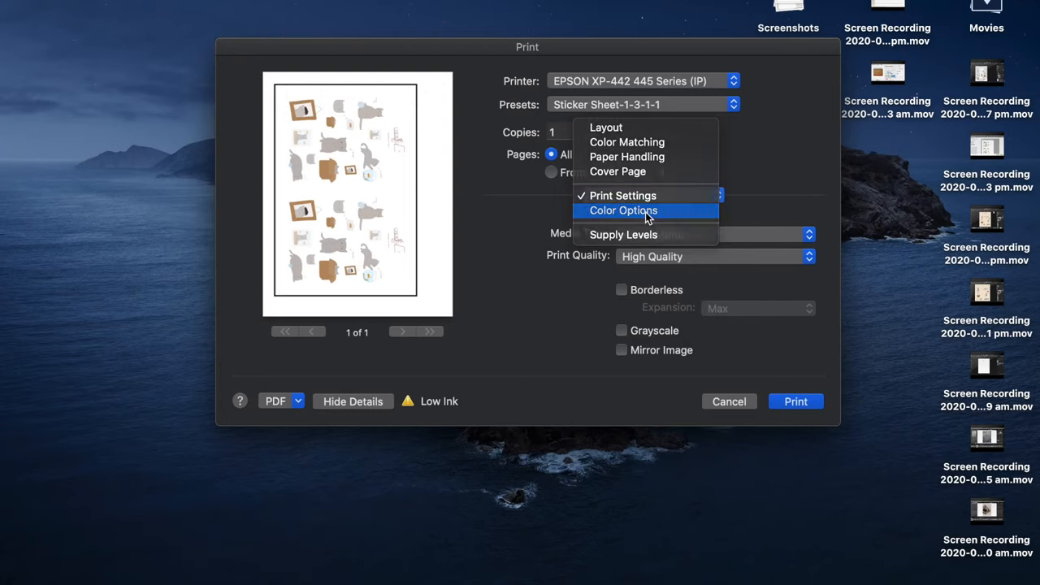
pyautogui.click(624, 212)
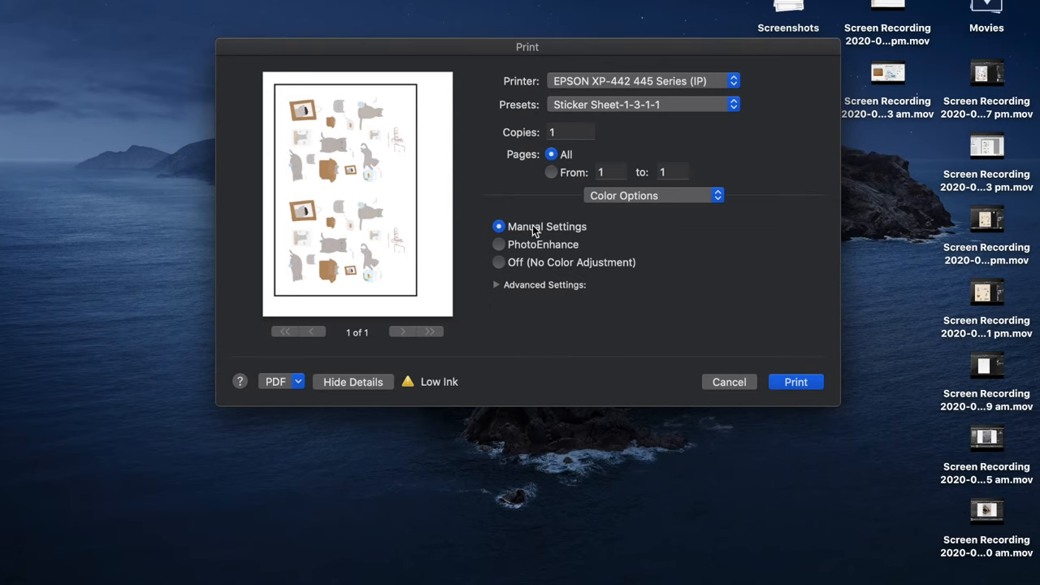
pyautogui.click(495, 285)
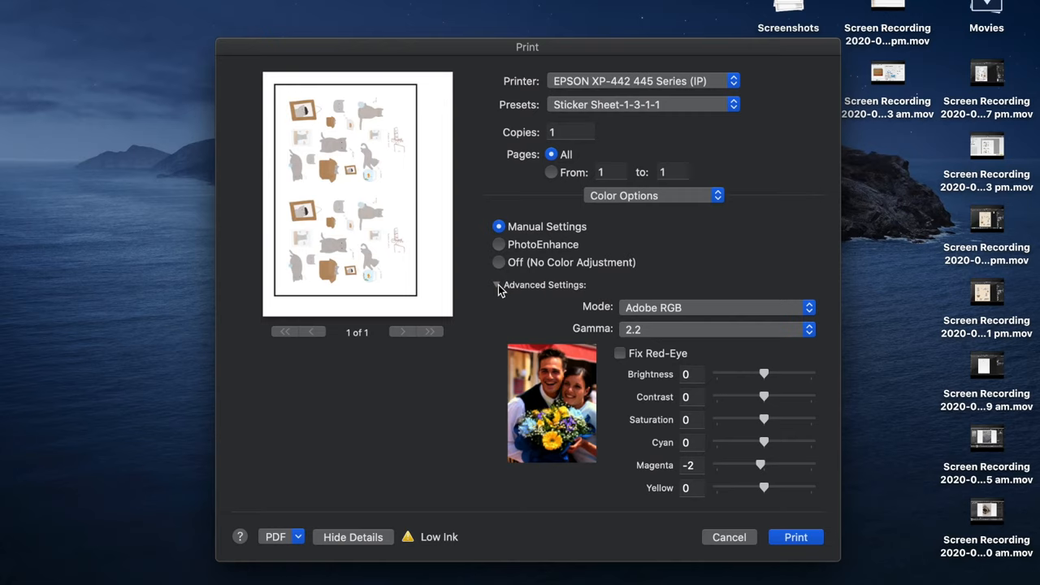
pyautogui.moveTo(709, 446)
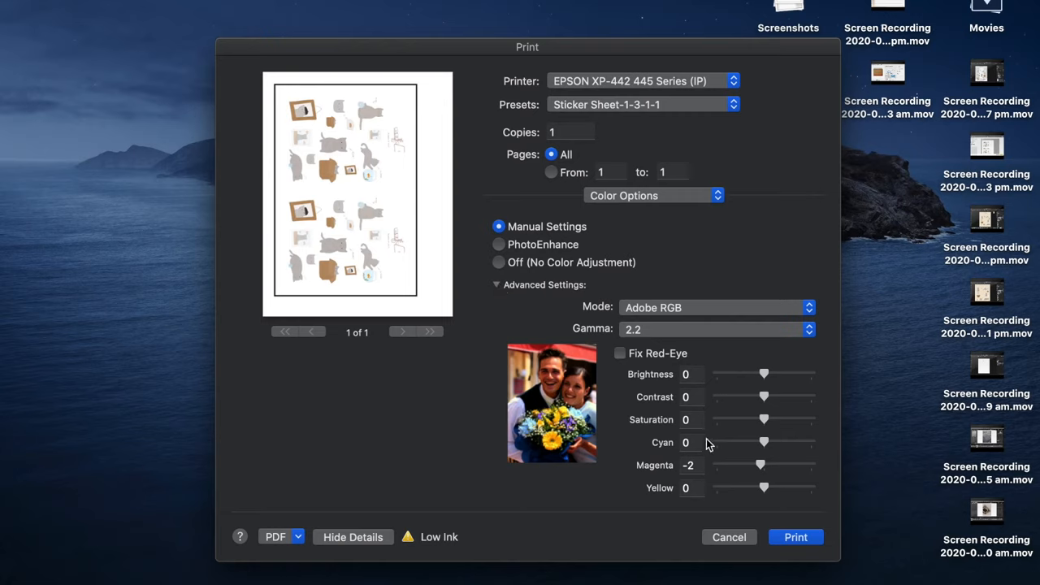
pyautogui.click(715, 328)
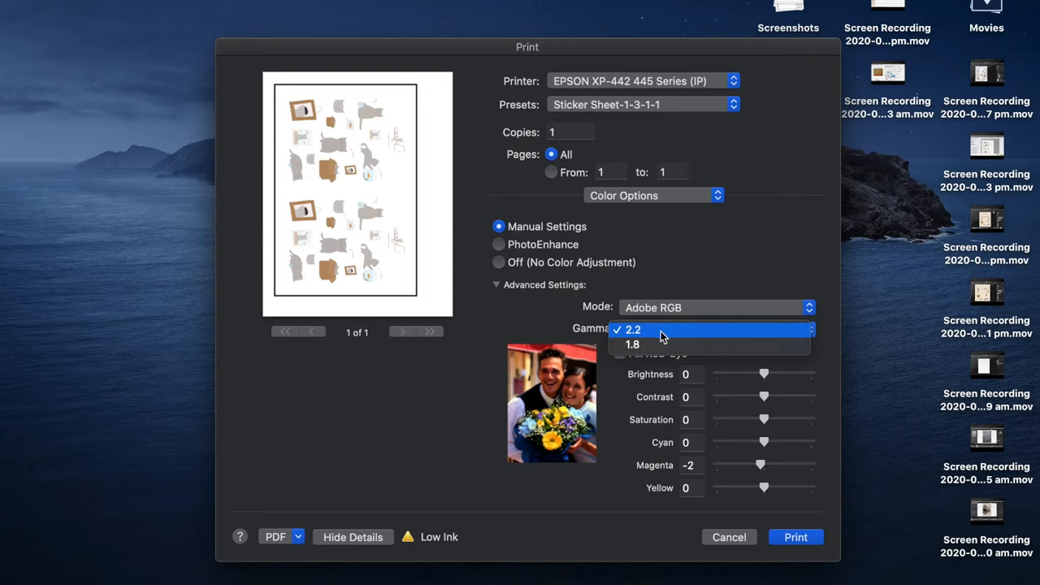
pyautogui.click(634, 328)
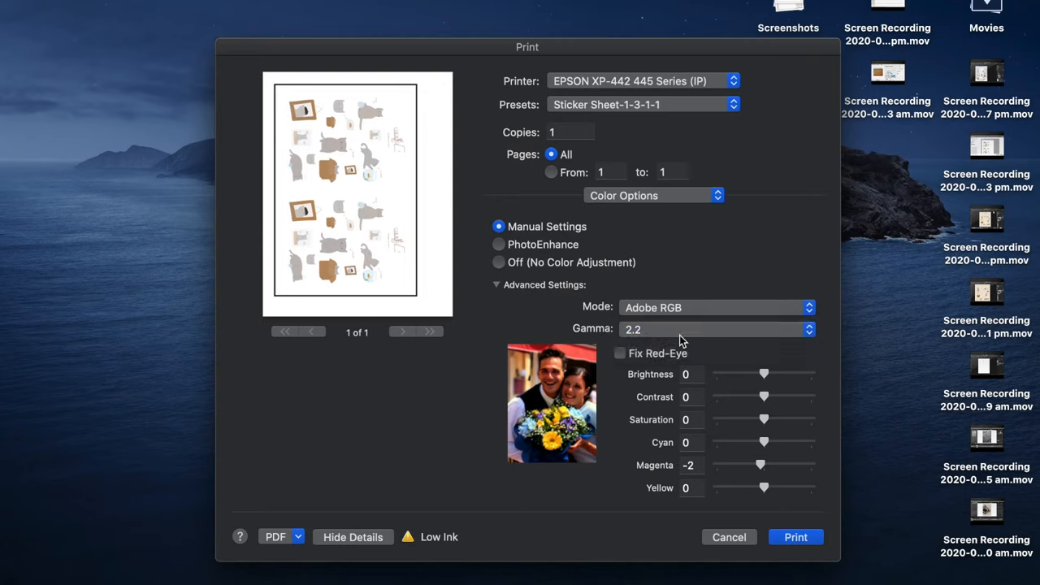
pyautogui.click(653, 195)
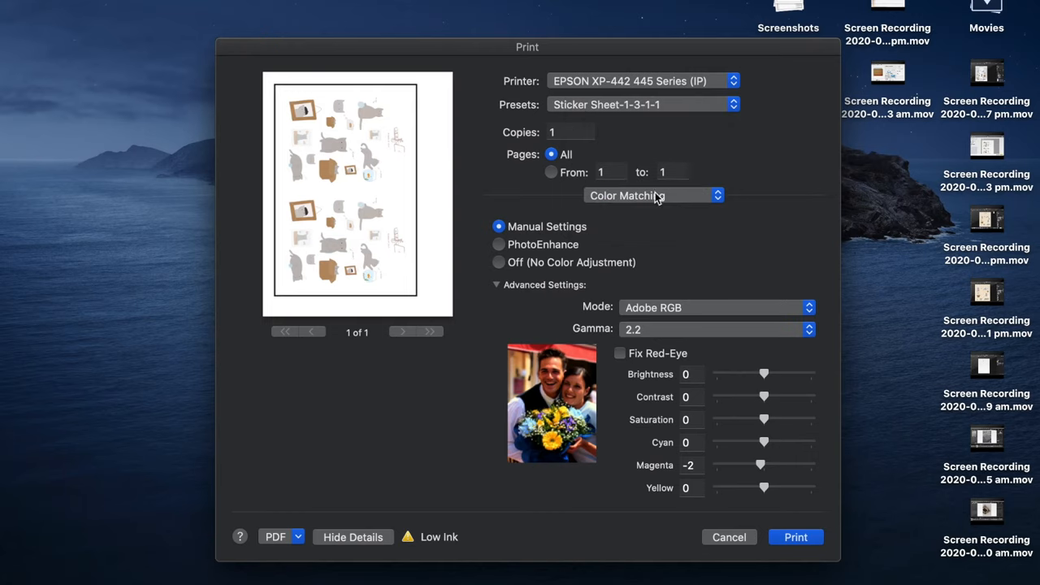
# - Confirm EPSON Color Controls colour matching and leave the Sticker Sheet-1-3-1-1 preset unchanged
pyautogui.click(653, 195)
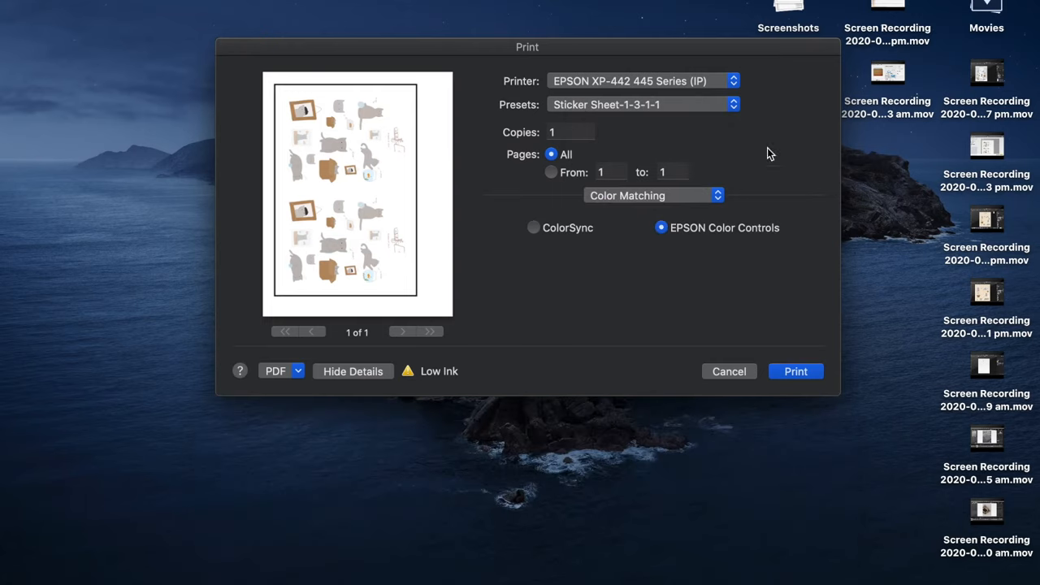
pyautogui.moveTo(660, 205)
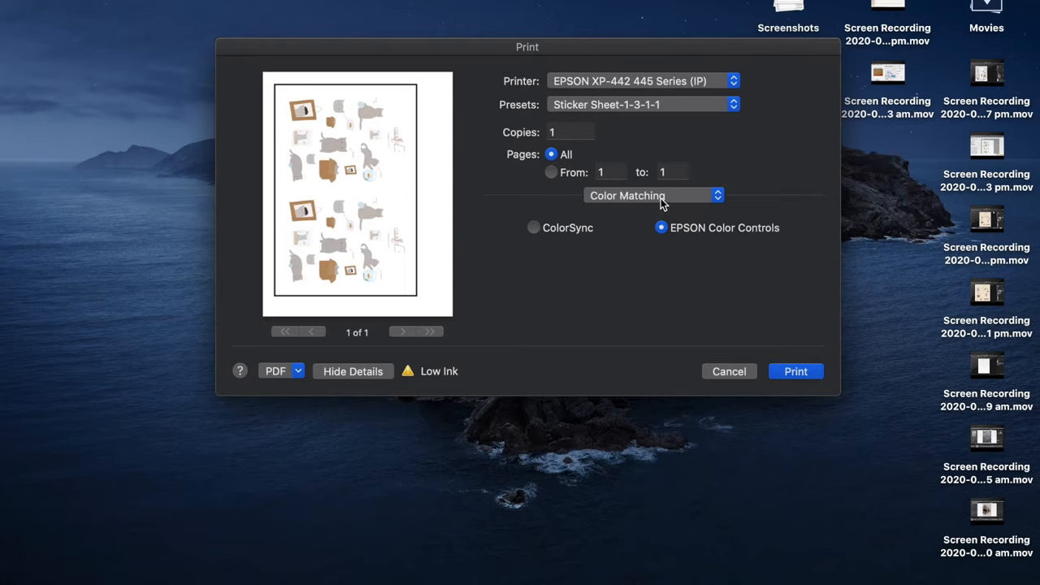
pyautogui.moveTo(847, 284)
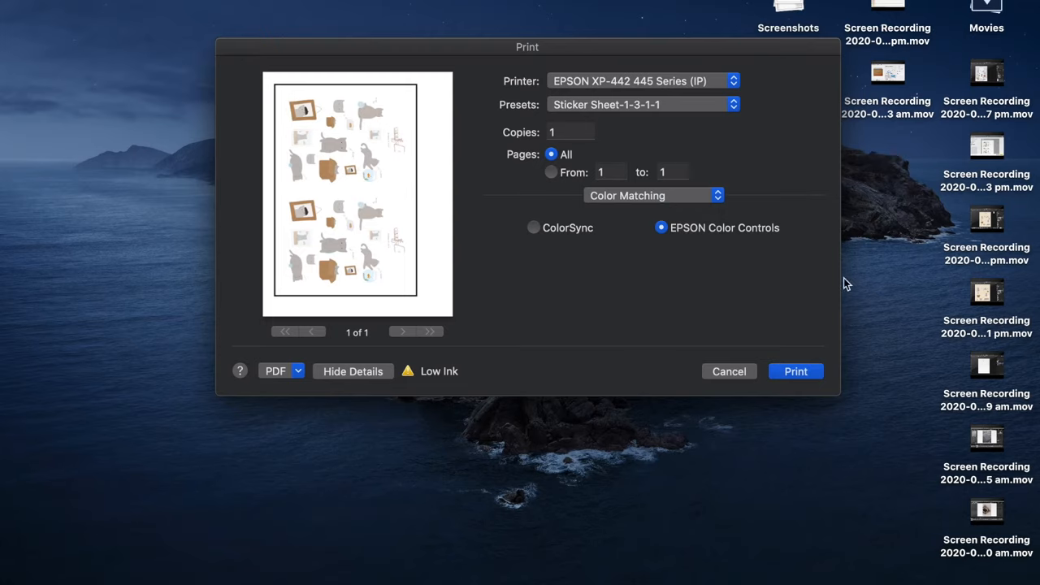
pyautogui.click(642, 104)
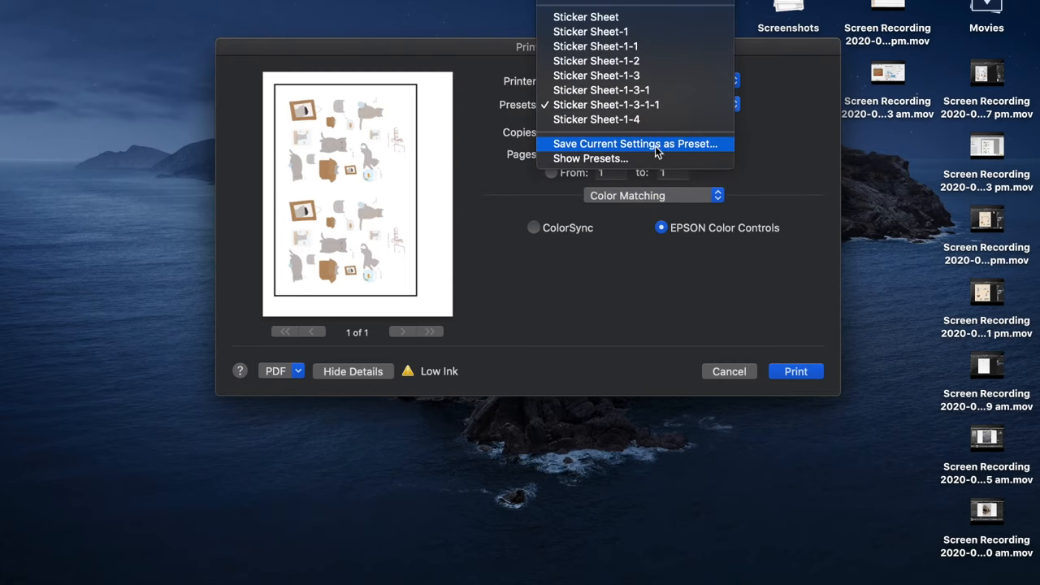
pyautogui.moveTo(679, 156)
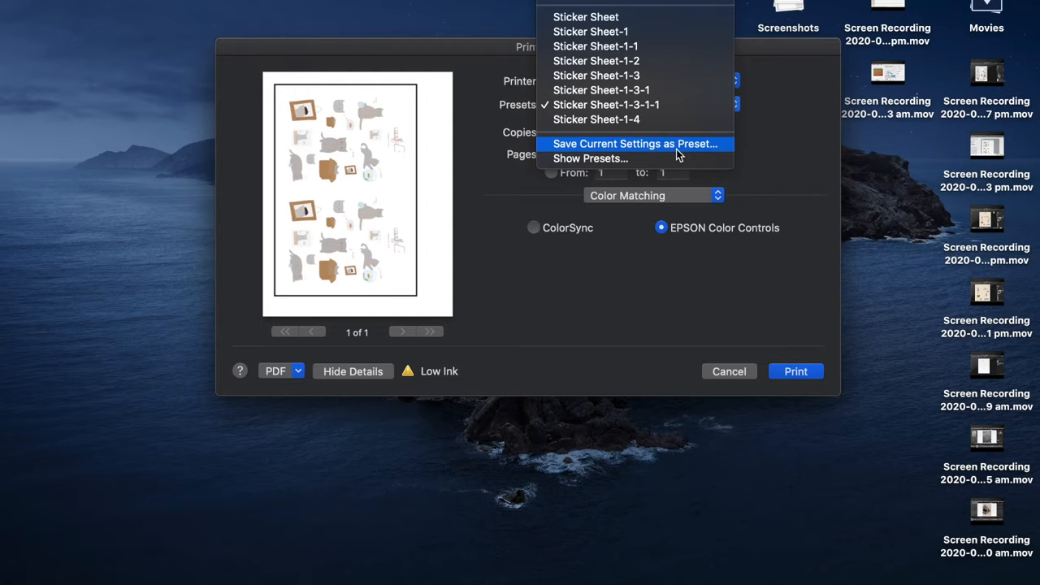
pyautogui.click(607, 104)
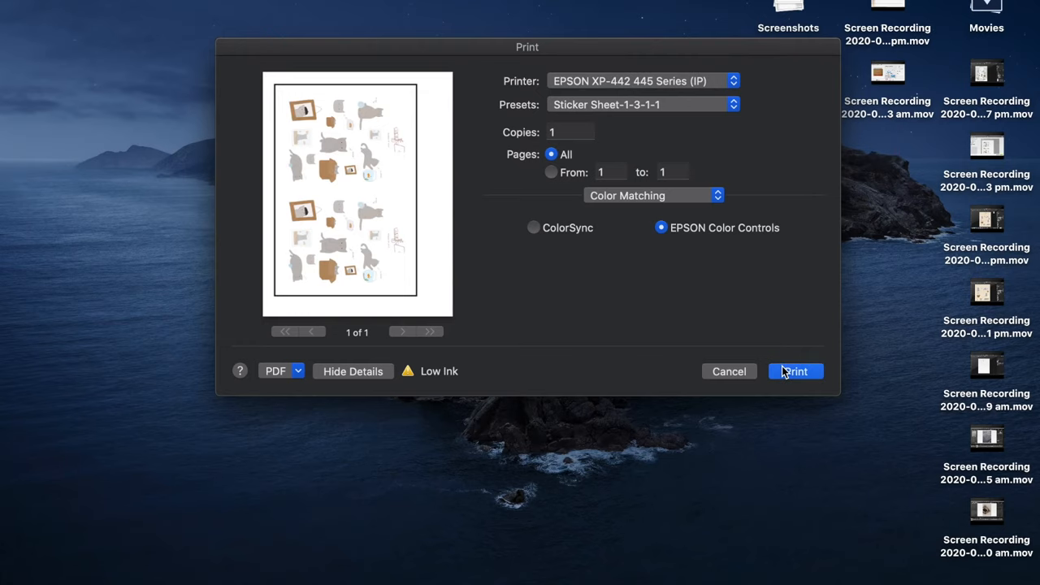
# - Send the sticker sheet to the Epson printer from the system dialog
pyautogui.click(795, 371)
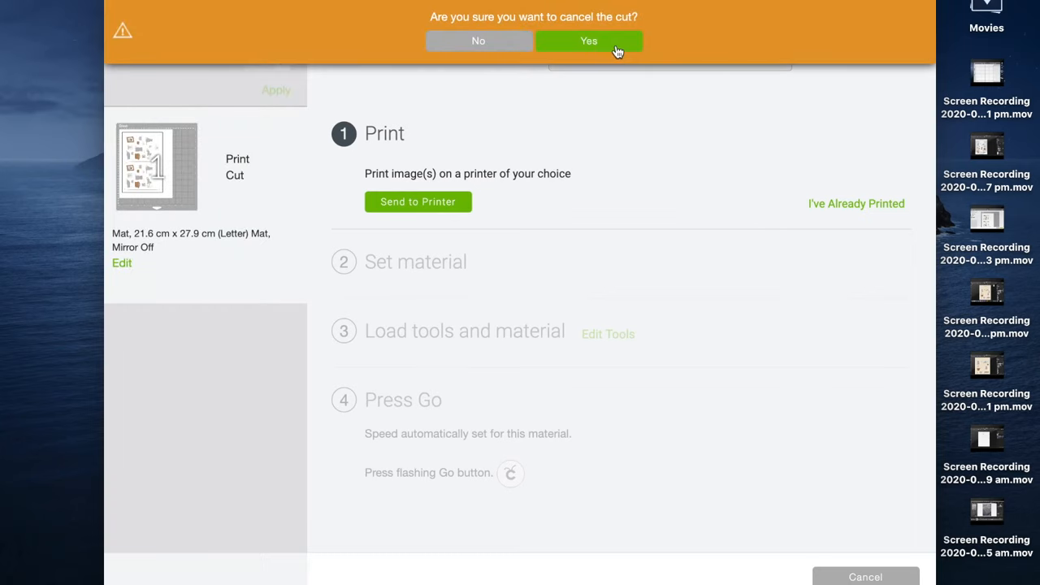
# - Confirm cancelling the cut and return to the canvas with both sticker sheets
pyautogui.click(588, 41)
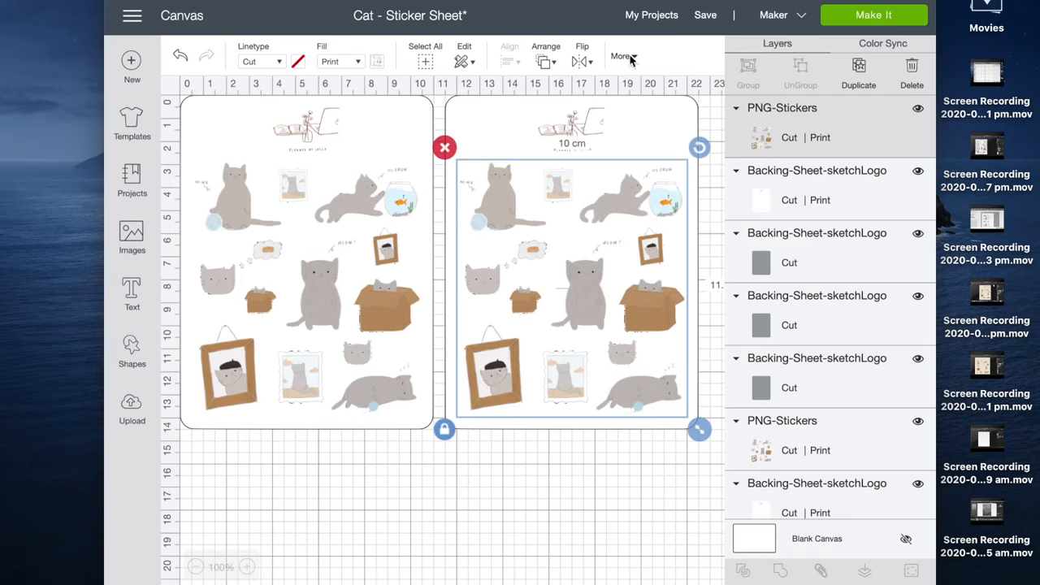
pyautogui.click(621, 55)
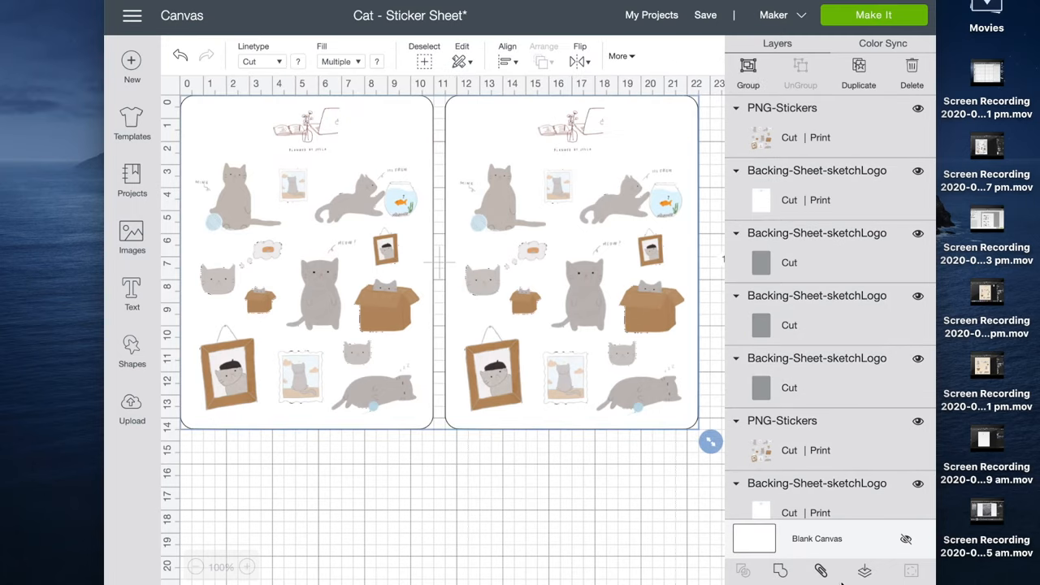
# - Proceed through Make It and the mat layout, then set the material to Sticker Paper, Removable
pyautogui.click(875, 15)
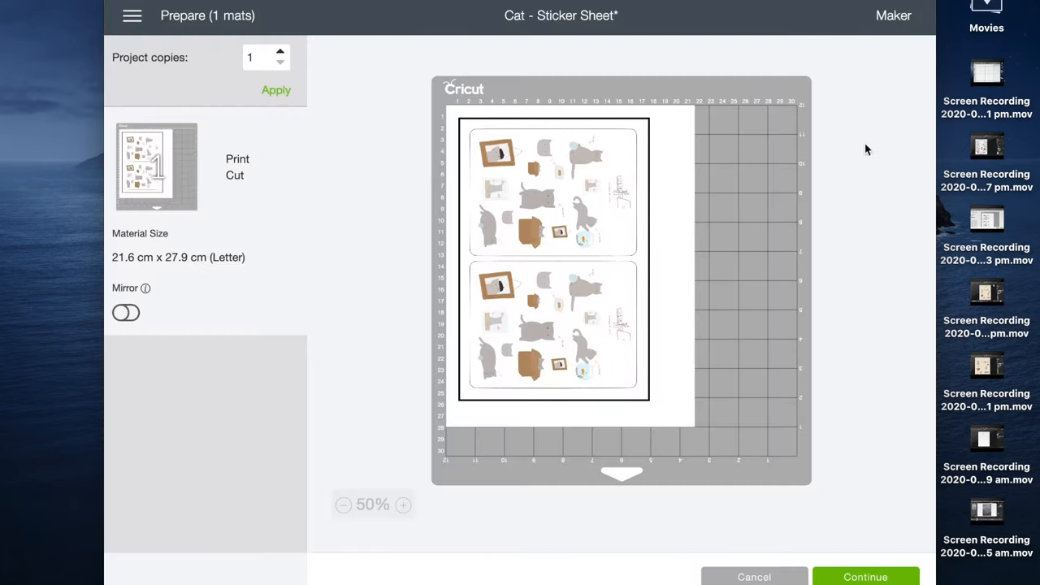
pyautogui.click(864, 575)
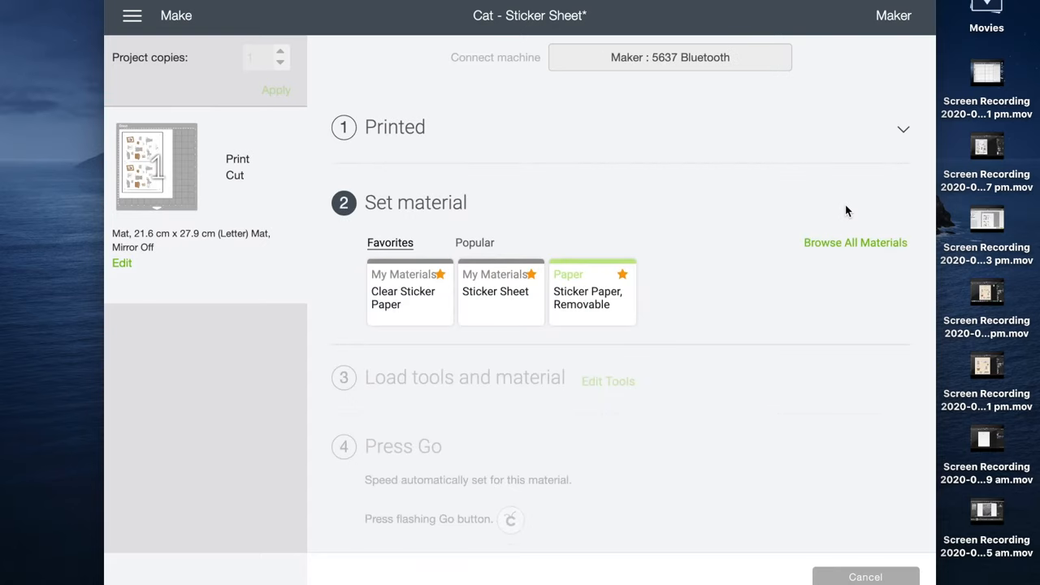
pyautogui.moveTo(637, 296)
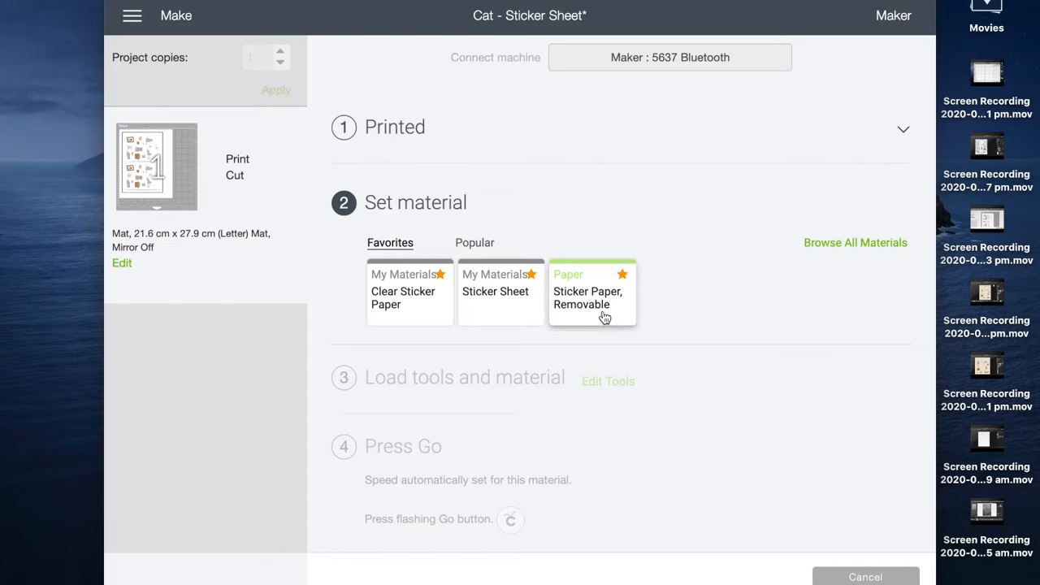
pyautogui.click(592, 293)
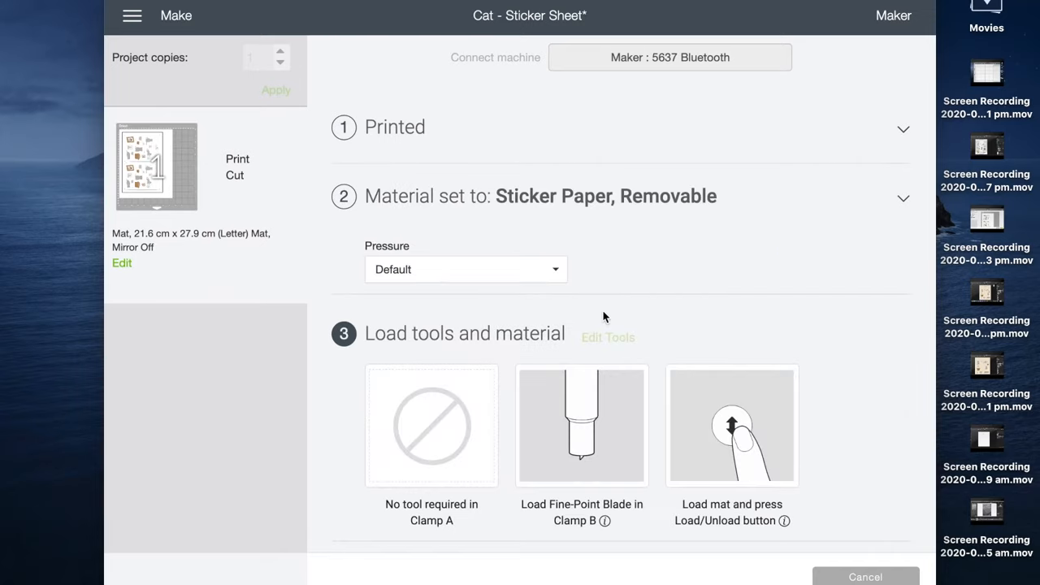